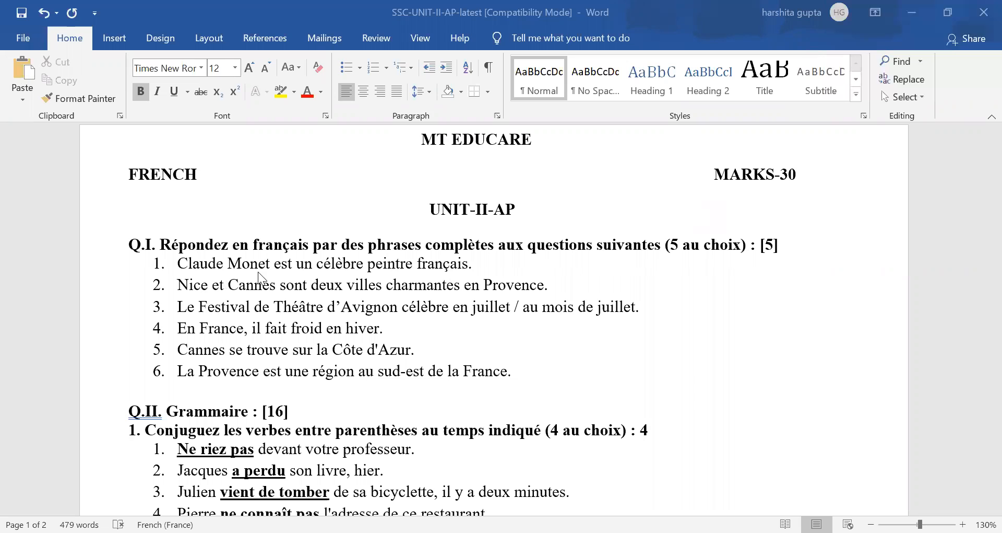
{"action": "mouse_move", "coordinate": [252, 275]}
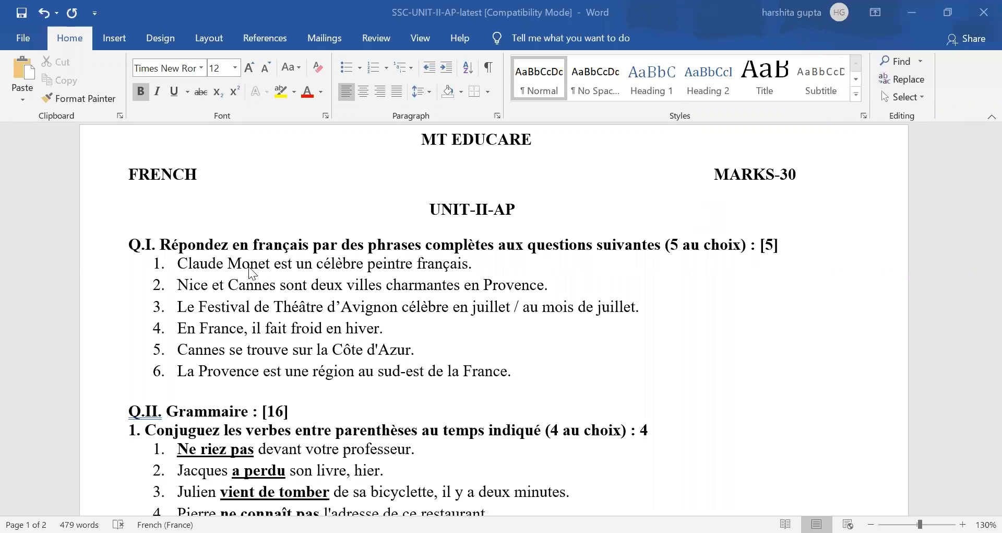
{"action": "mouse_move", "coordinate": [205, 301]}
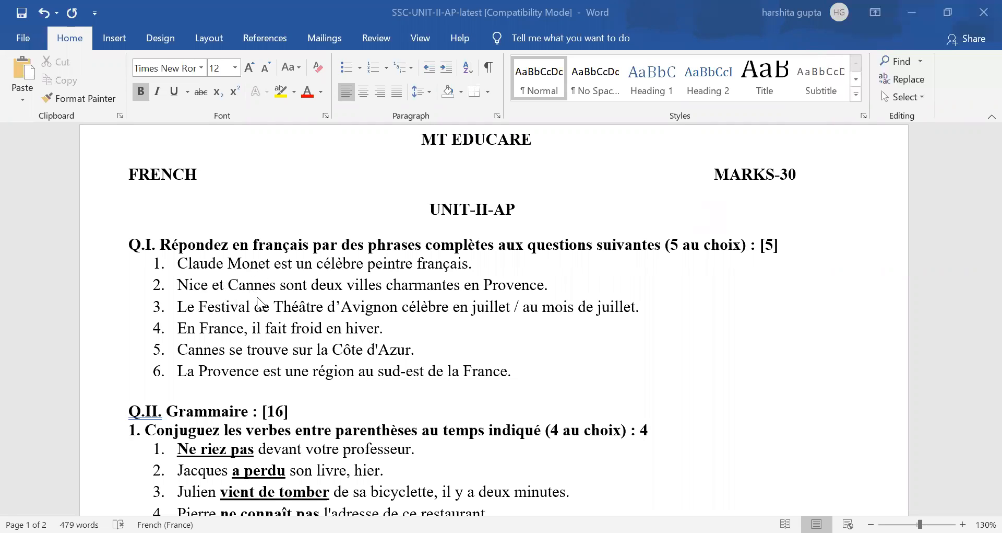
{"action": "mouse_move", "coordinate": [272, 298]}
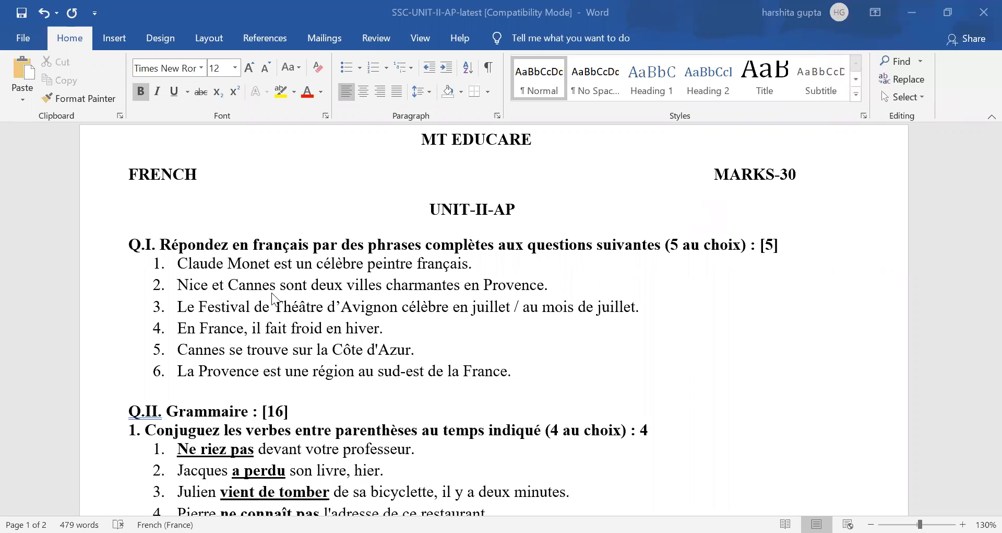
{"action": "mouse_move", "coordinate": [438, 304]}
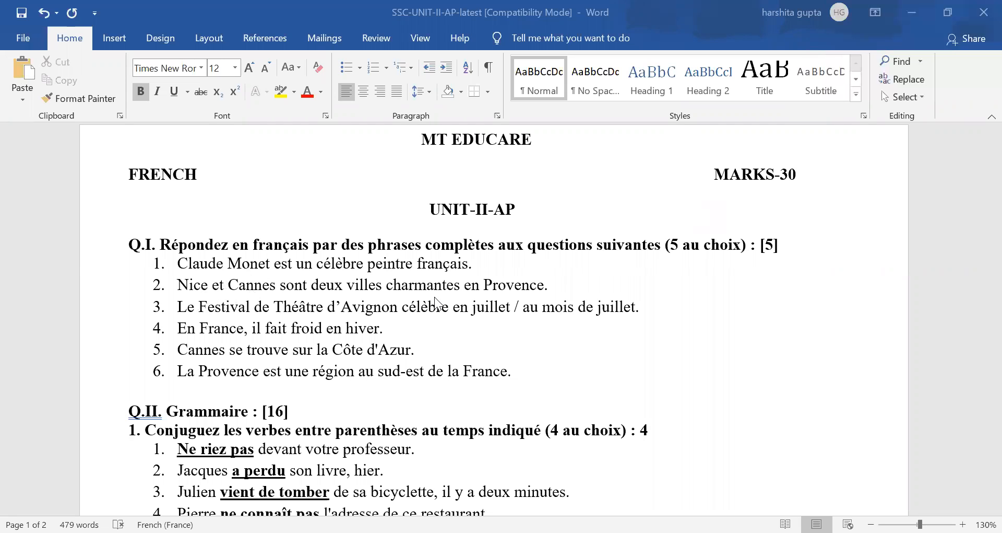
{"action": "mouse_move", "coordinate": [438, 301]}
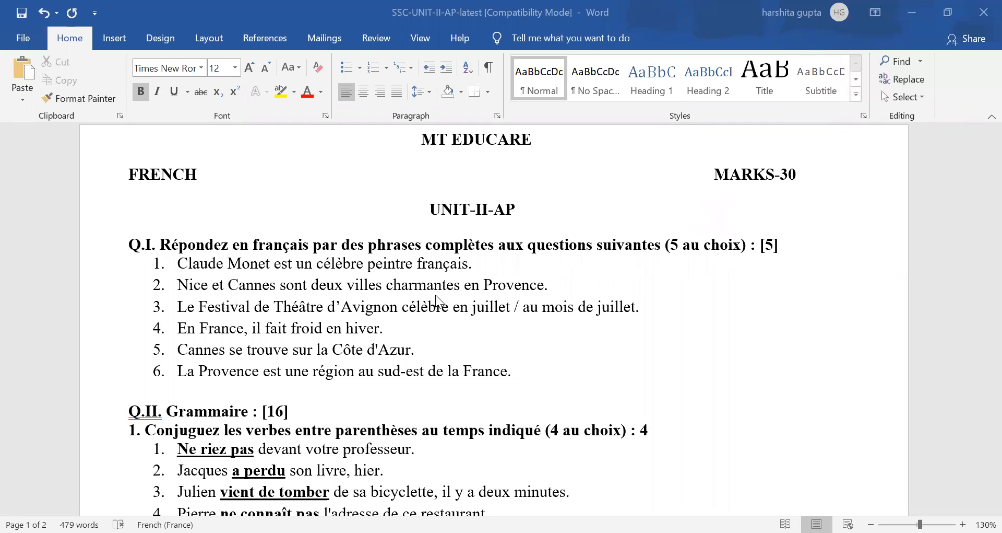
{"action": "mouse_move", "coordinate": [406, 298]}
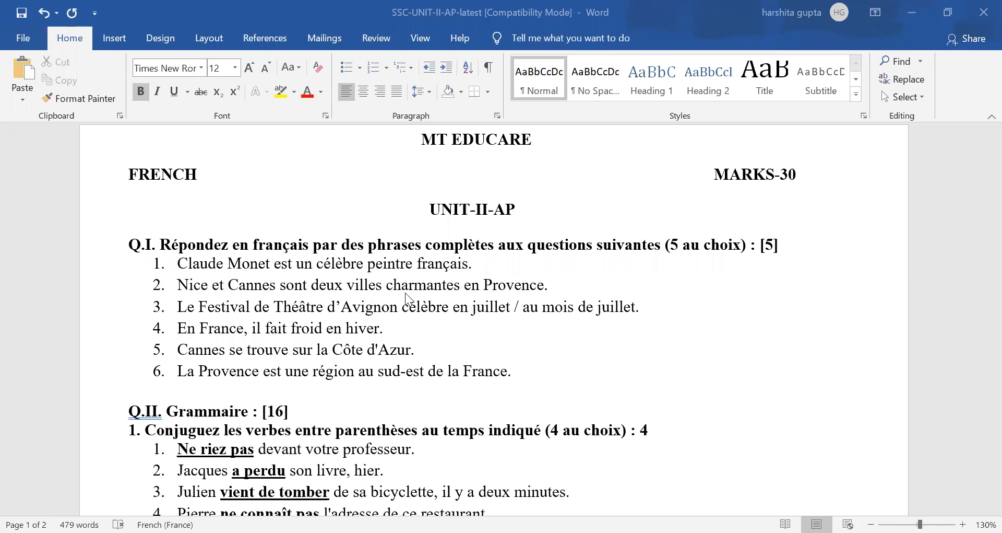
{"action": "mouse_move", "coordinate": [217, 290]}
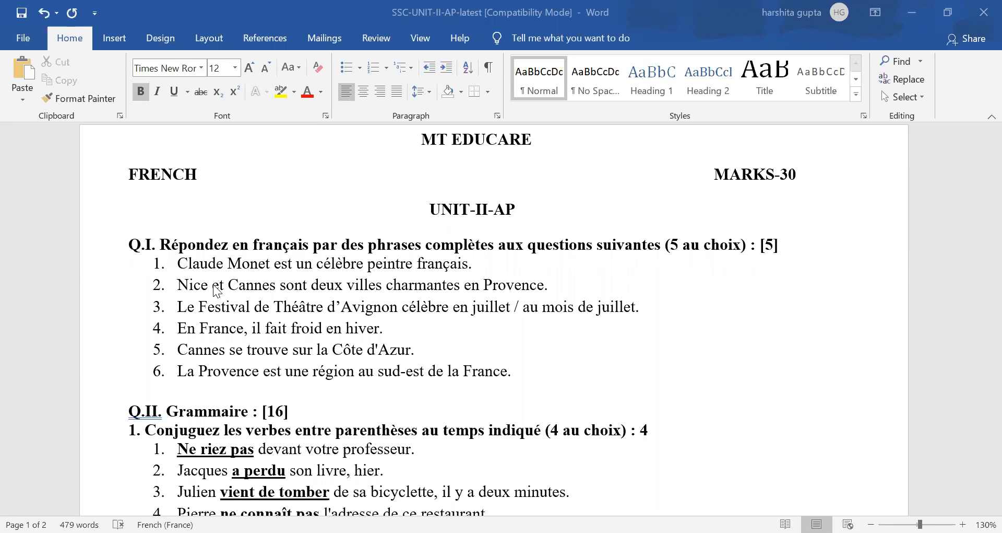
{"action": "mouse_move", "coordinate": [202, 294]}
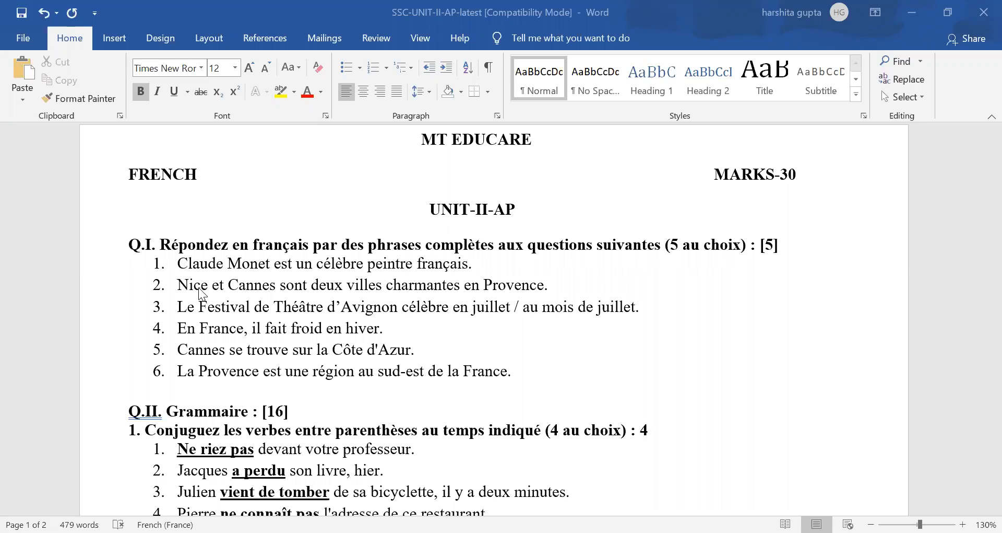
{"action": "mouse_move", "coordinate": [202, 314]}
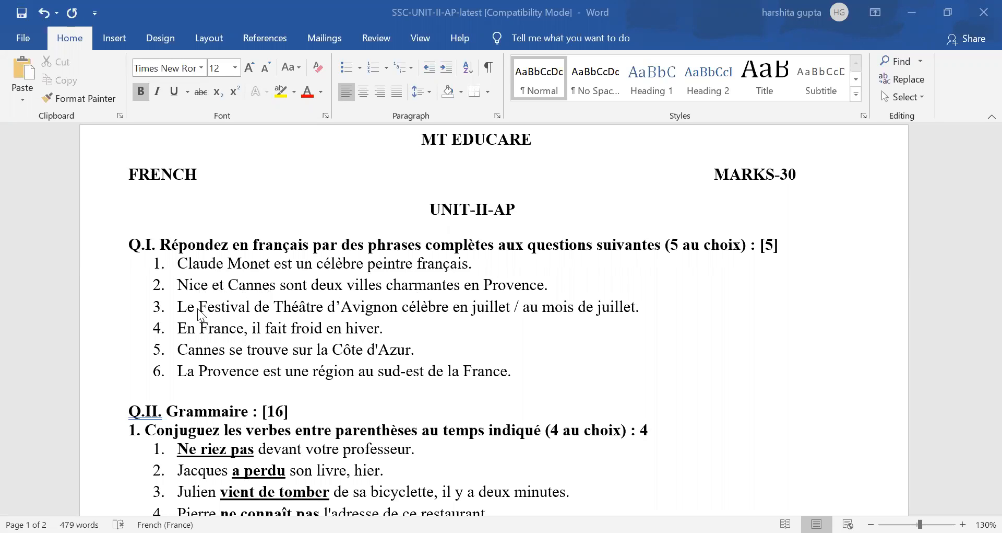
{"action": "mouse_move", "coordinate": [497, 323]}
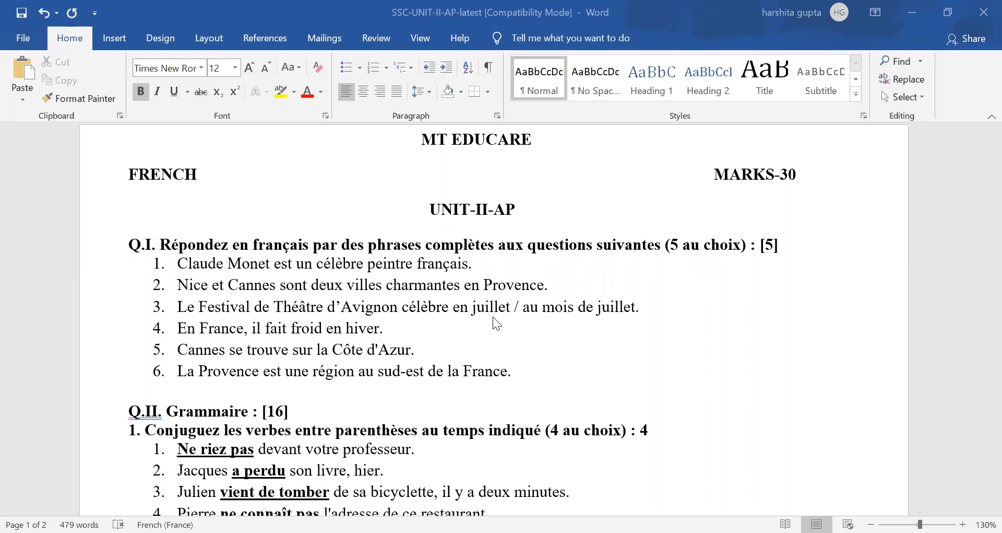
{"action": "mouse_move", "coordinate": [466, 317]}
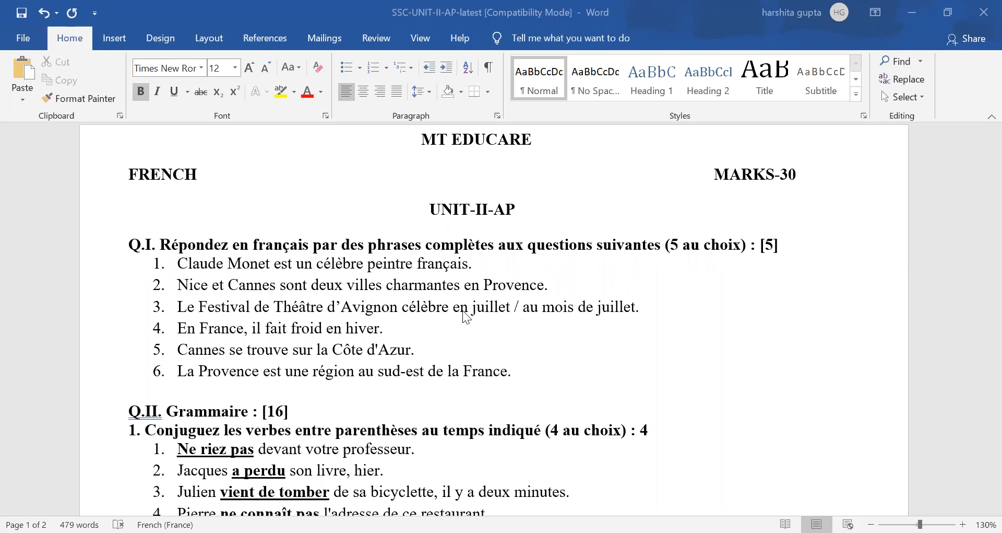
{"action": "mouse_move", "coordinate": [560, 327]}
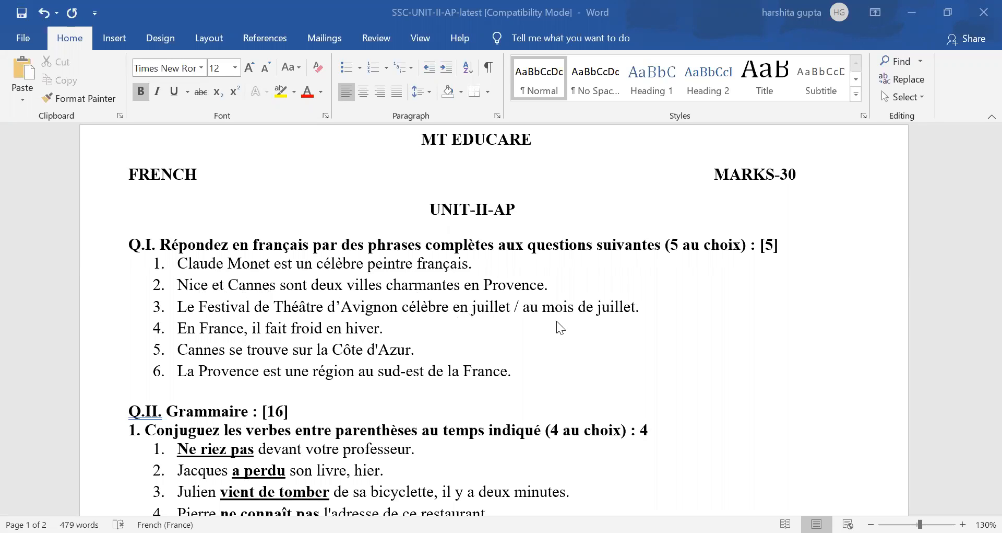
{"action": "mouse_move", "coordinate": [649, 318]}
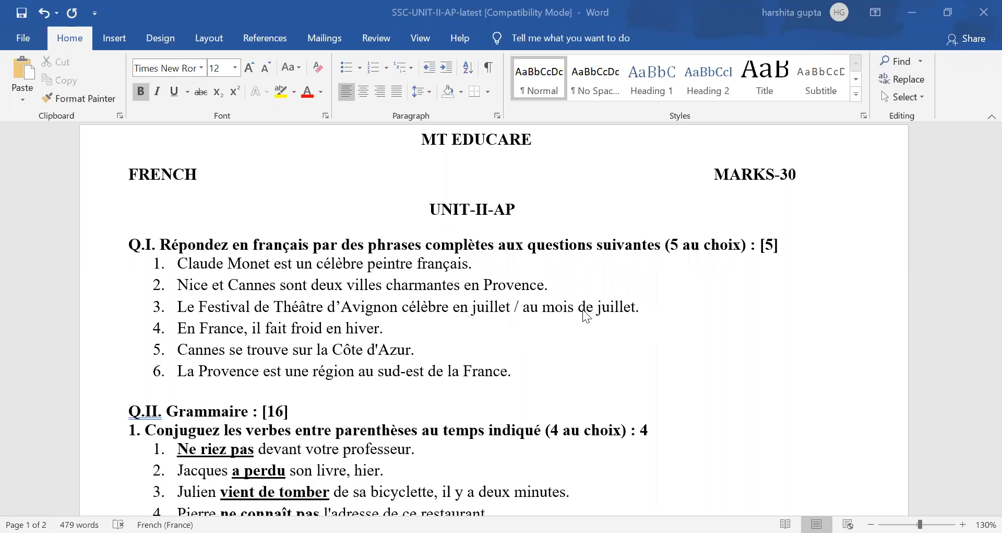
{"action": "mouse_move", "coordinate": [465, 320]}
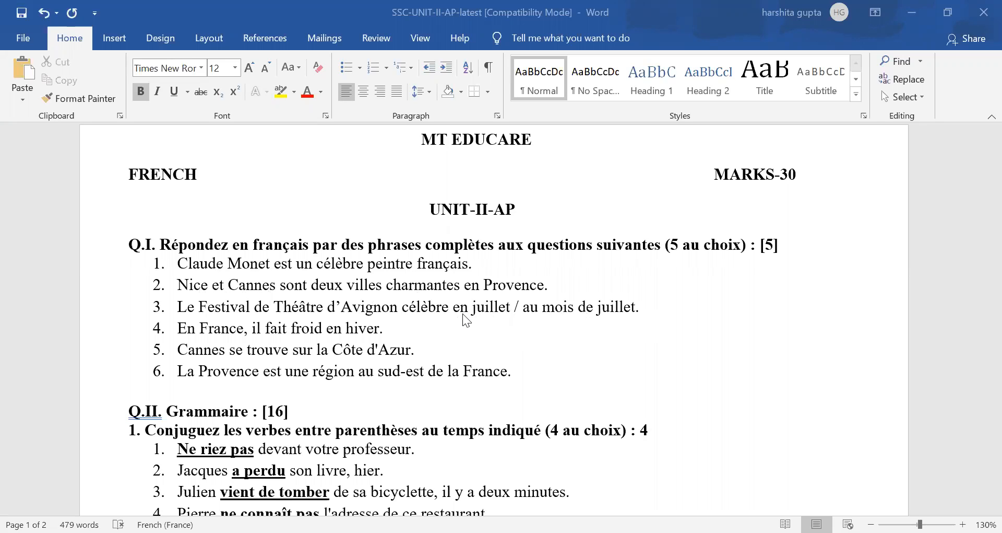
{"action": "mouse_move", "coordinate": [319, 334]}
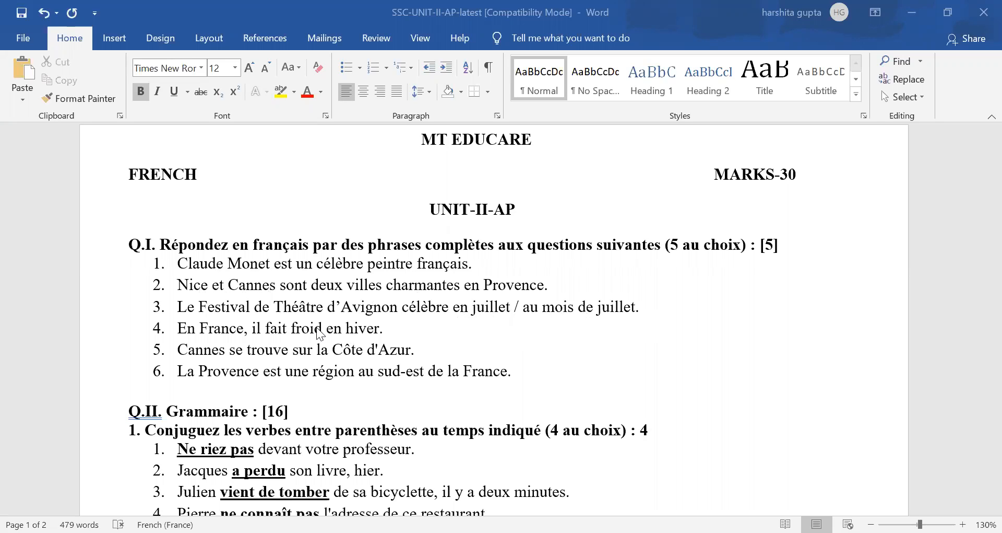
{"action": "mouse_move", "coordinate": [316, 340]}
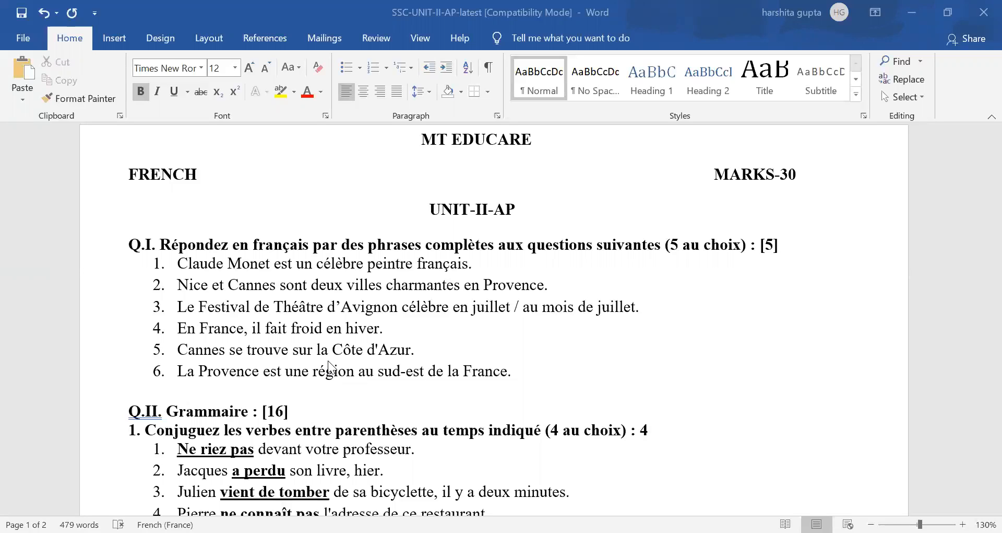
{"action": "mouse_move", "coordinate": [397, 359]}
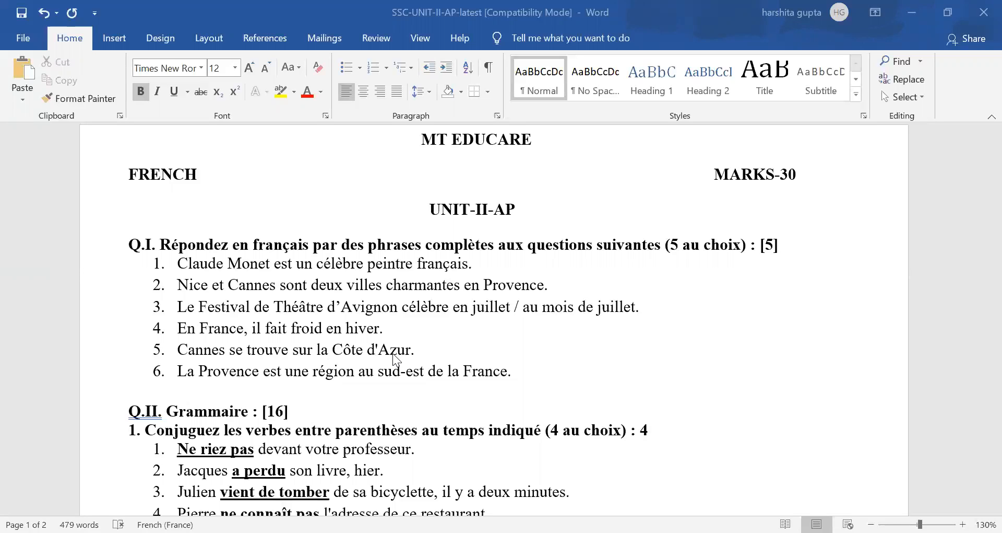
{"action": "mouse_move", "coordinate": [322, 363]}
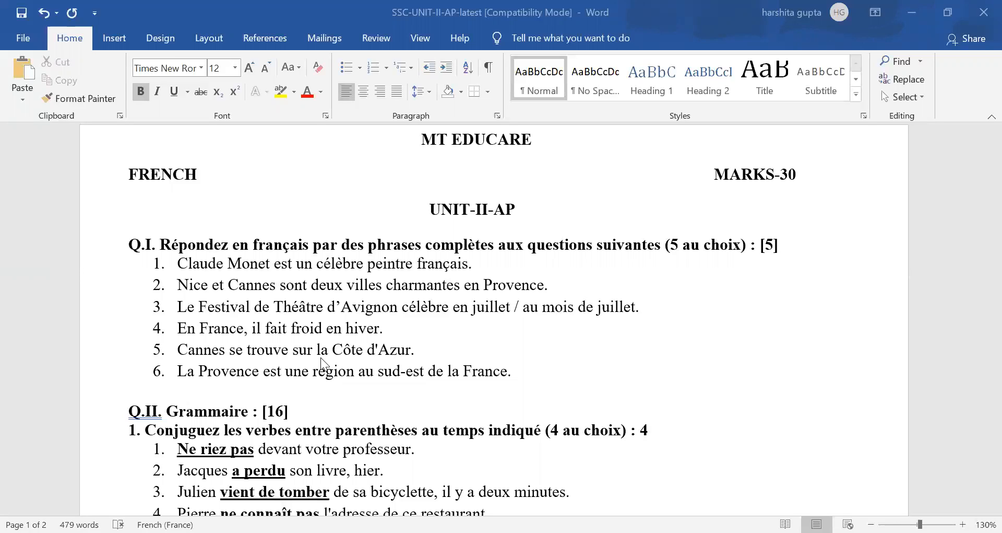
{"action": "mouse_move", "coordinate": [189, 387]}
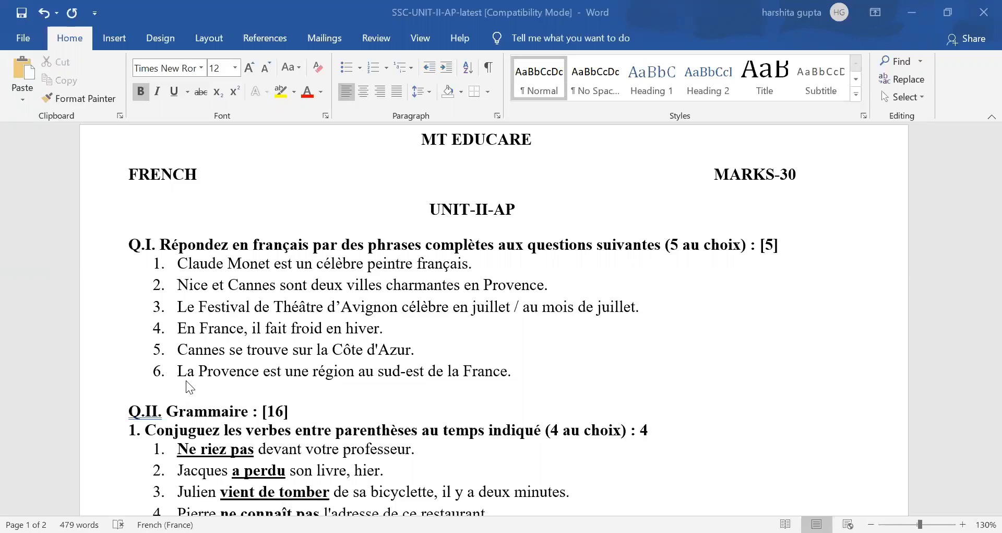
{"action": "mouse_move", "coordinate": [239, 385]}
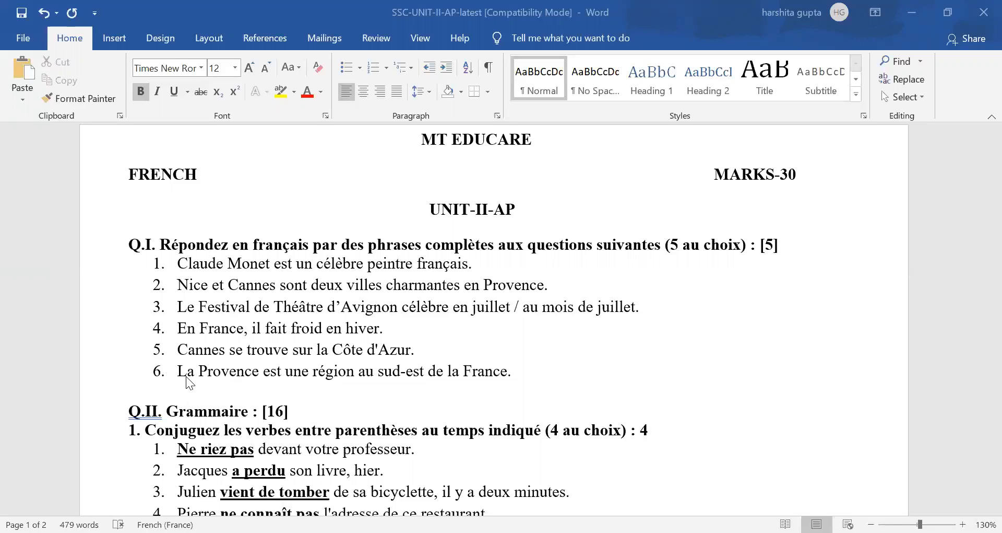
{"action": "mouse_move", "coordinate": [272, 436]}
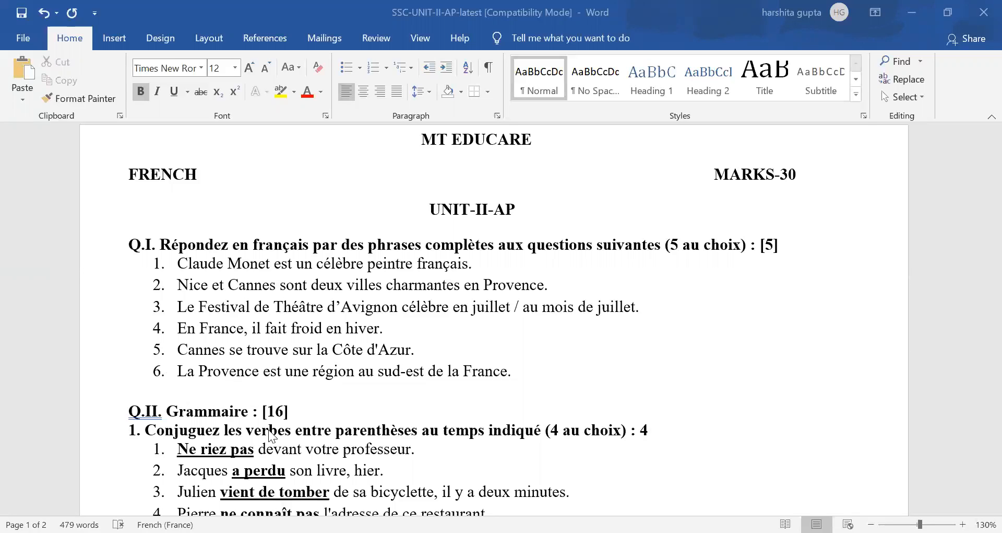
{"action": "scroll", "scroll_direction": "down", "scroll_amount": 3}
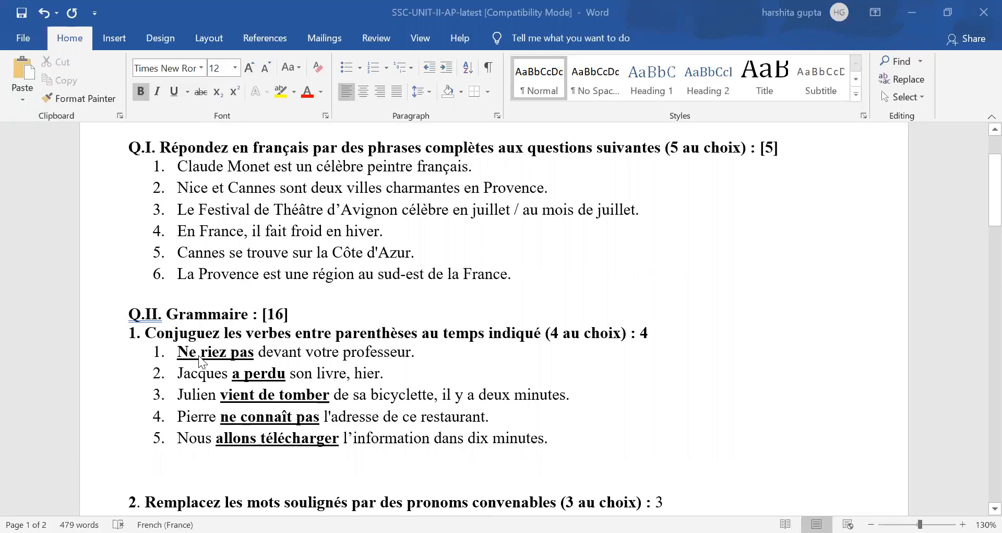
{"action": "mouse_move", "coordinate": [225, 362]}
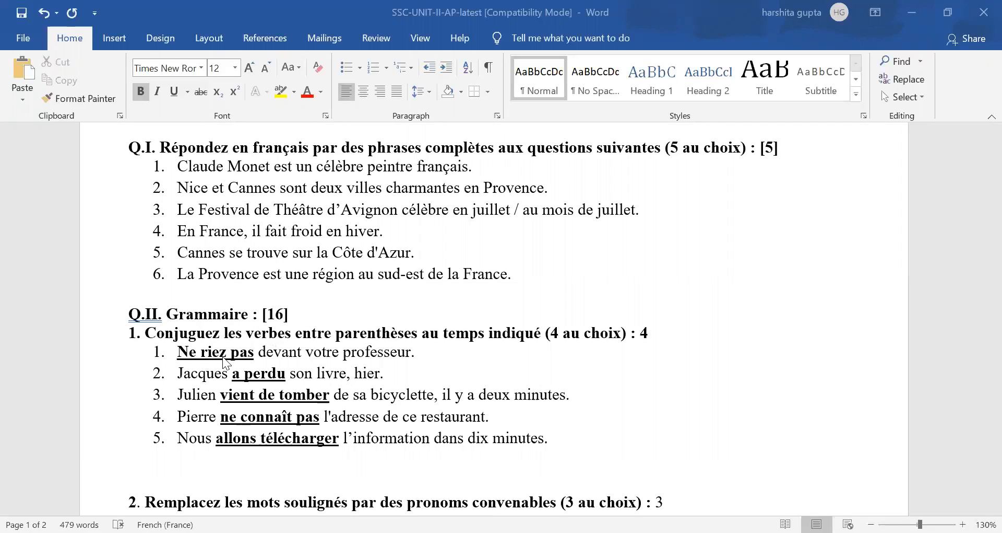
{"action": "mouse_move", "coordinate": [255, 359]}
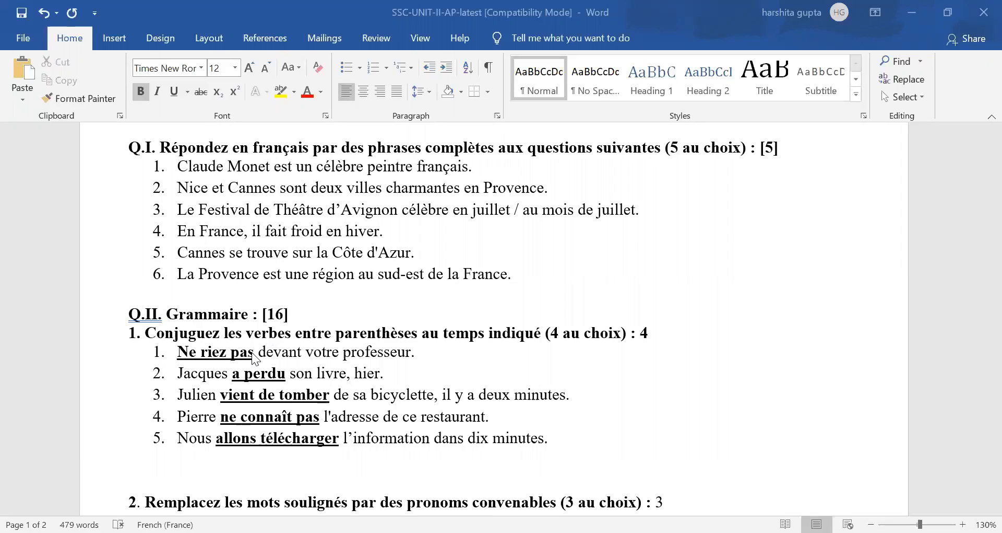
{"action": "scroll", "scroll_direction": "down", "scroll_amount": 3}
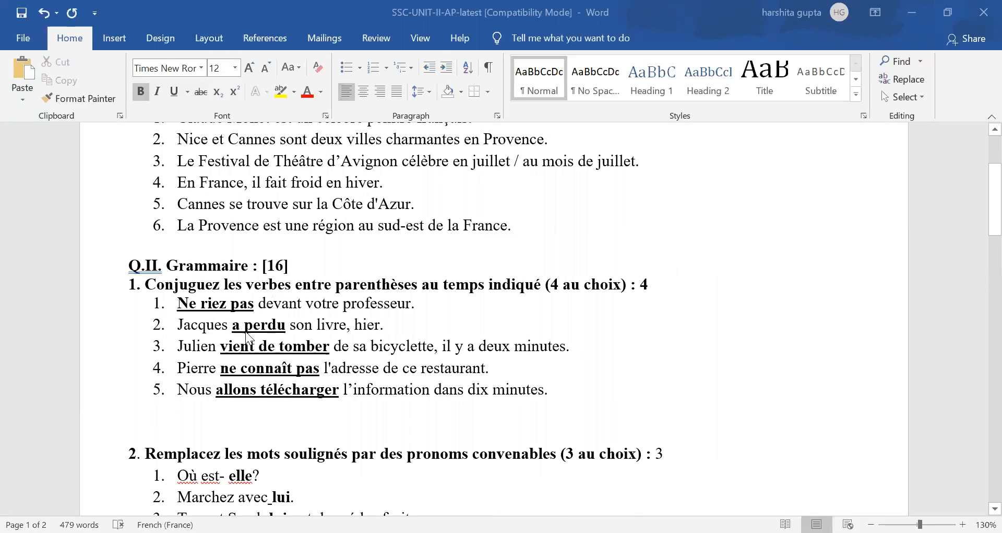
{"action": "mouse_move", "coordinate": [277, 336]}
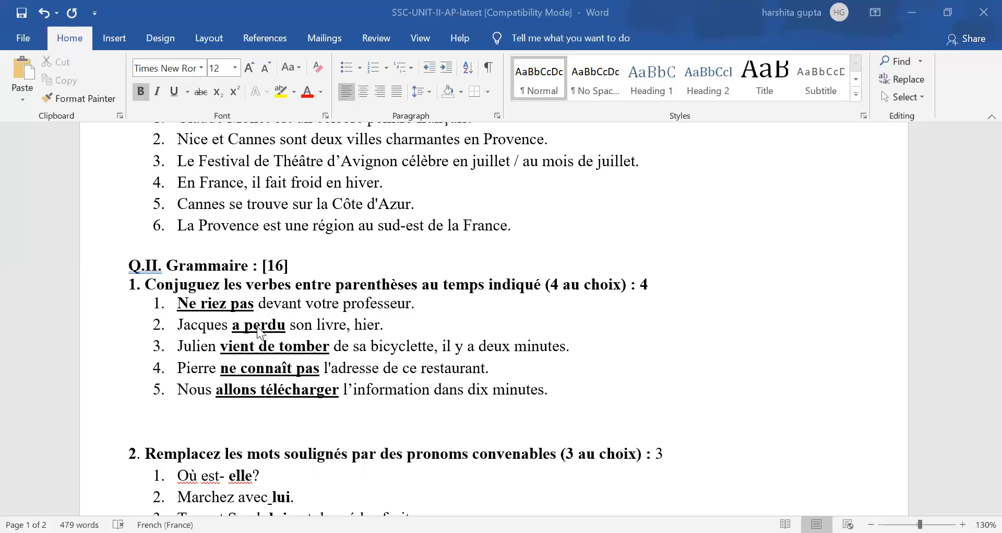
{"action": "scroll", "scroll_direction": "down", "scroll_amount": 3}
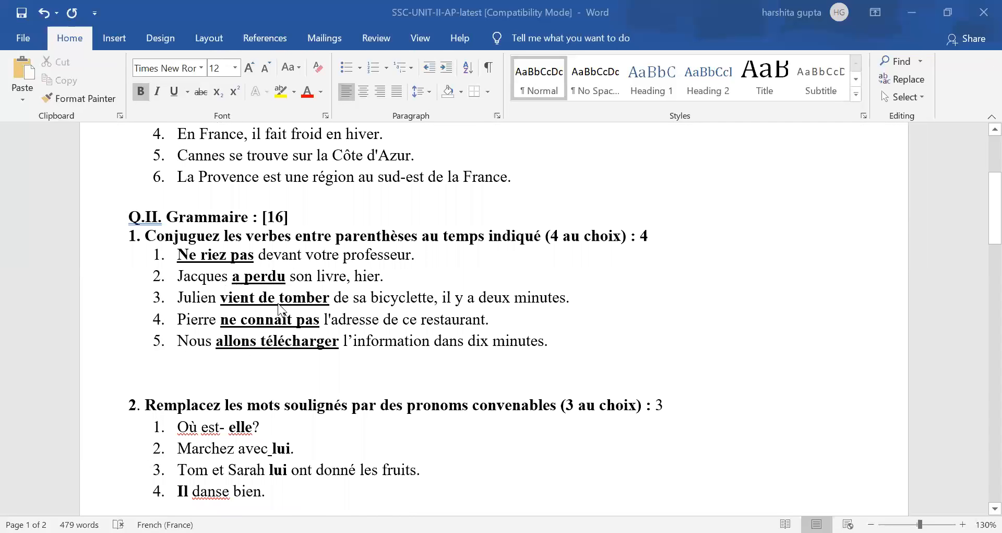
{"action": "mouse_move", "coordinate": [281, 310]}
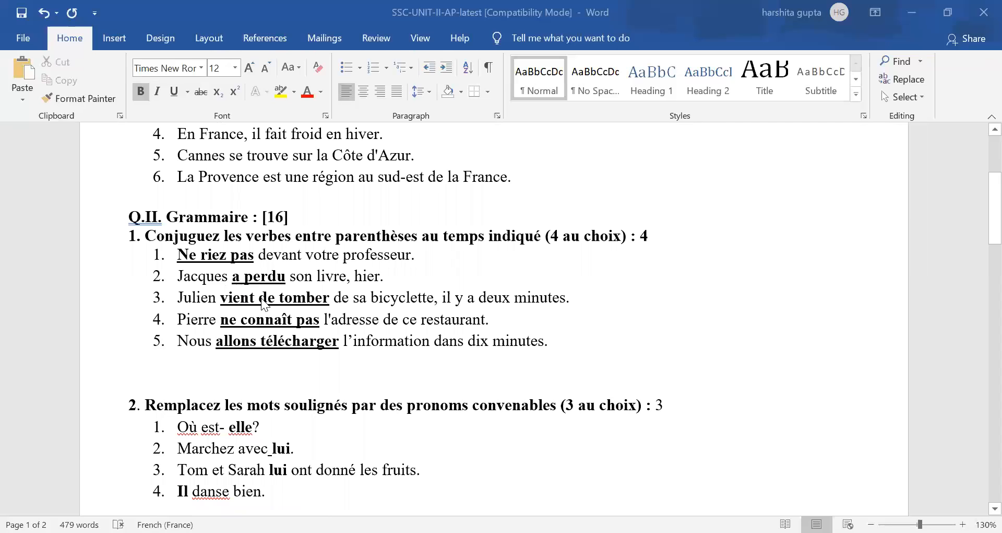
{"action": "mouse_move", "coordinate": [271, 309]}
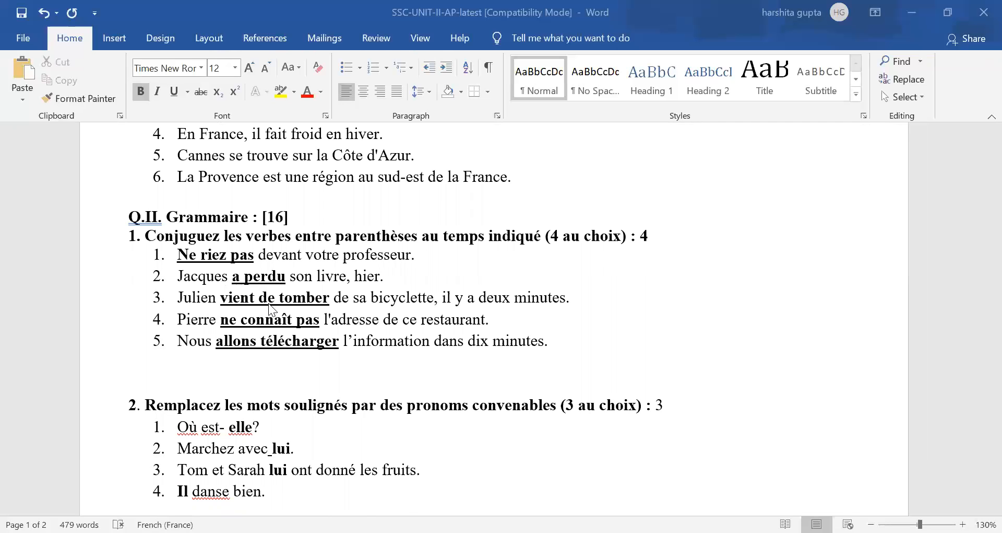
{"action": "mouse_move", "coordinate": [275, 301]}
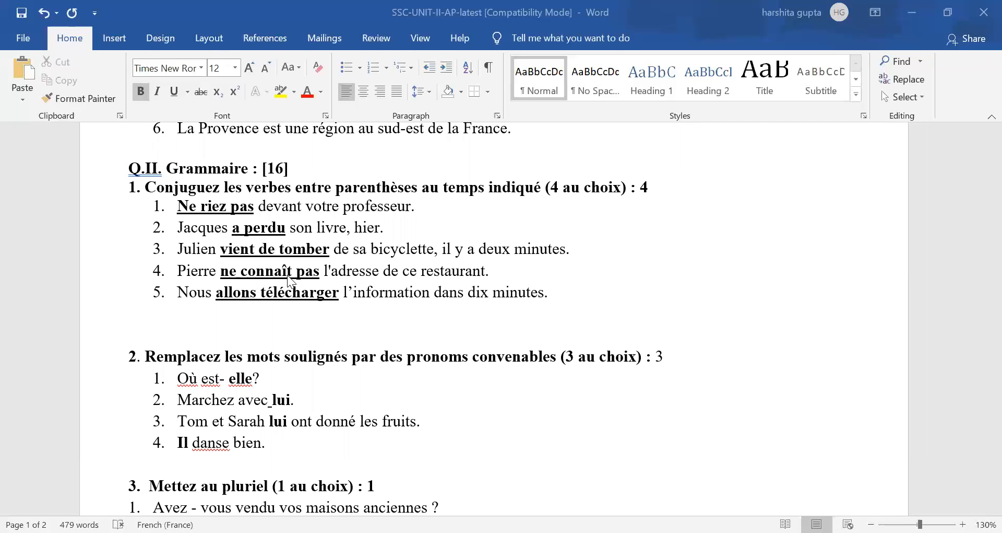
{"action": "scroll", "scroll_direction": "down", "scroll_amount": 3}
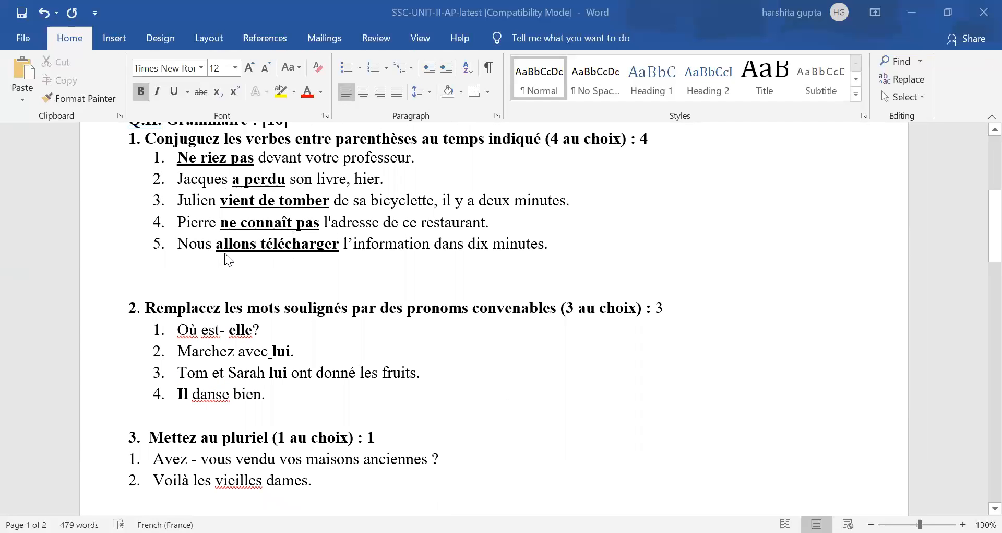
{"action": "mouse_move", "coordinate": [287, 260]}
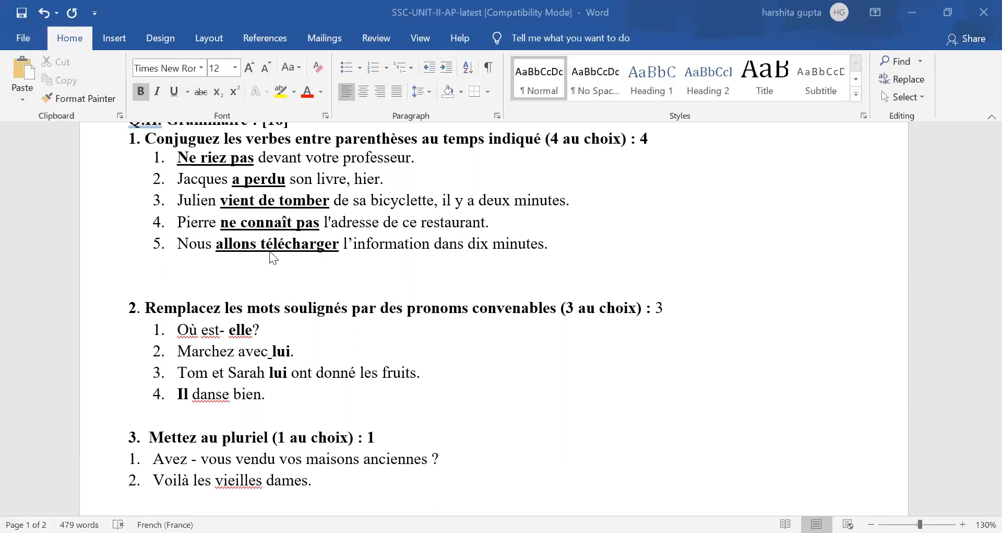
{"action": "mouse_move", "coordinate": [286, 253]}
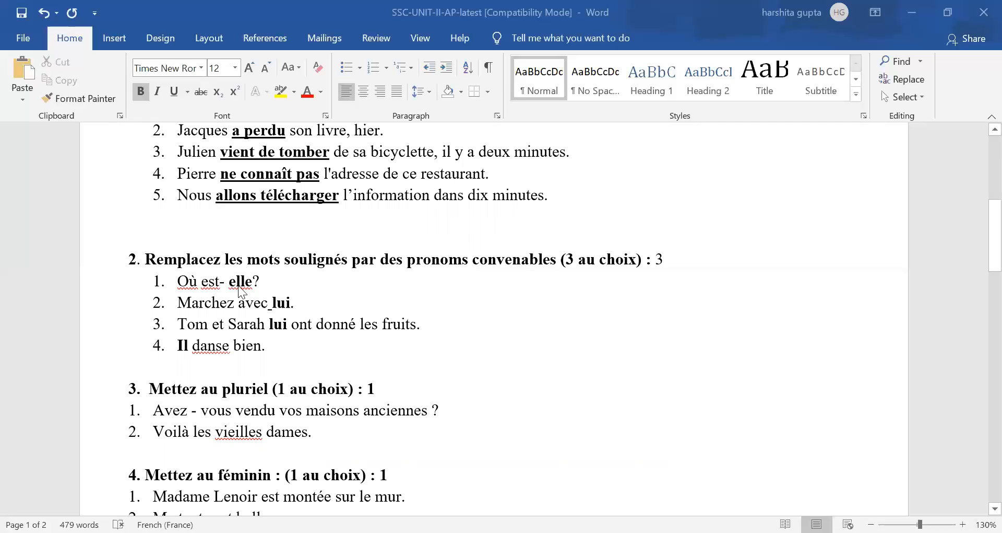
{"action": "mouse_move", "coordinate": [272, 304]}
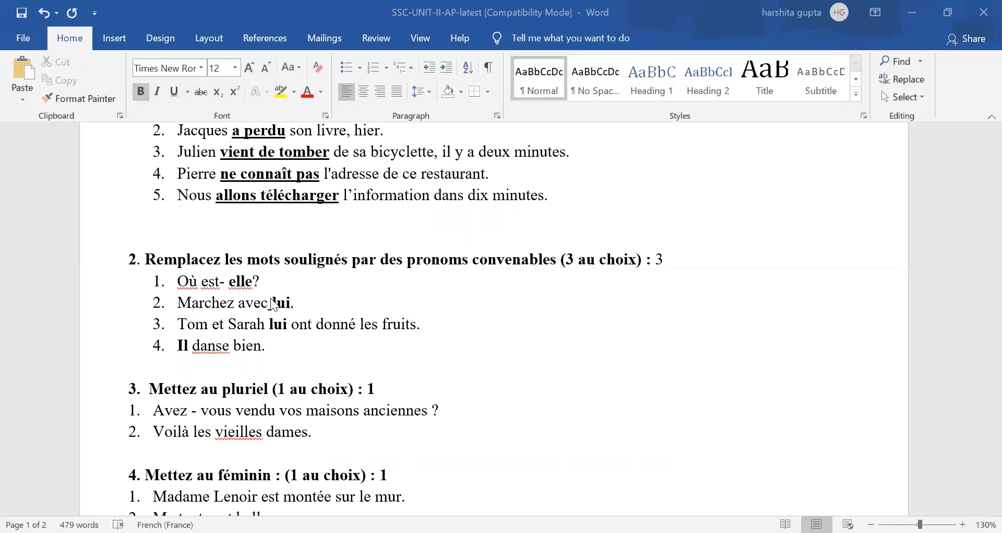
{"action": "mouse_move", "coordinate": [285, 307]}
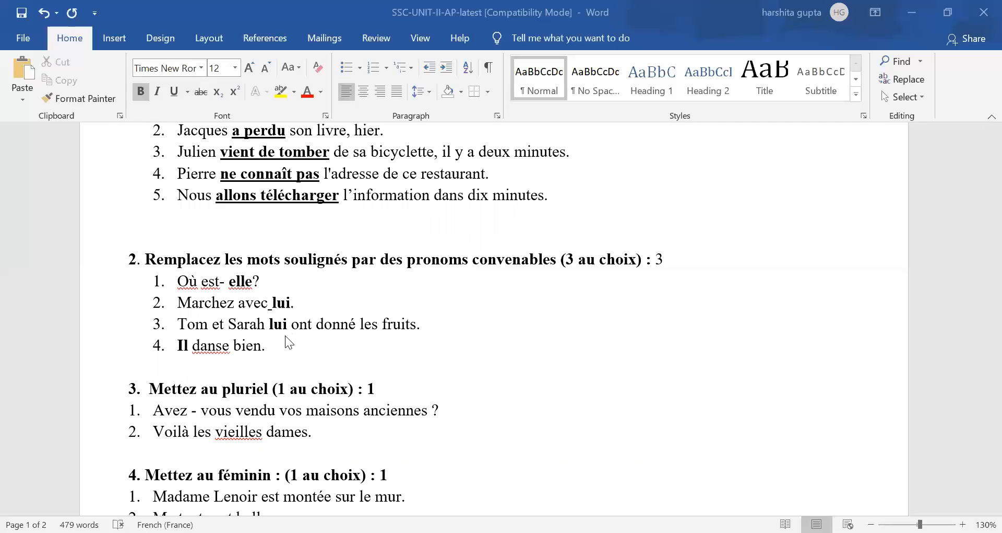
{"action": "mouse_move", "coordinate": [307, 338]}
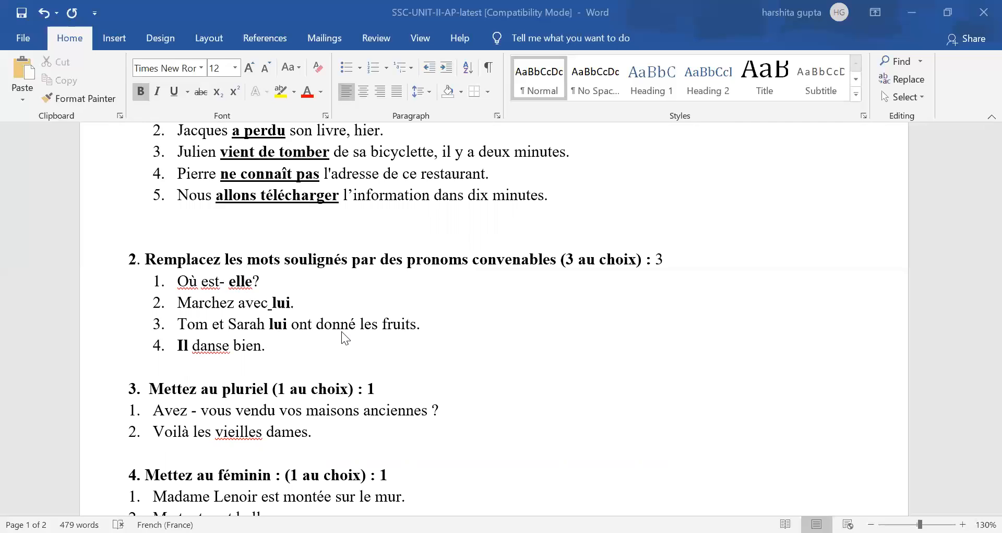
{"action": "mouse_move", "coordinate": [341, 349]}
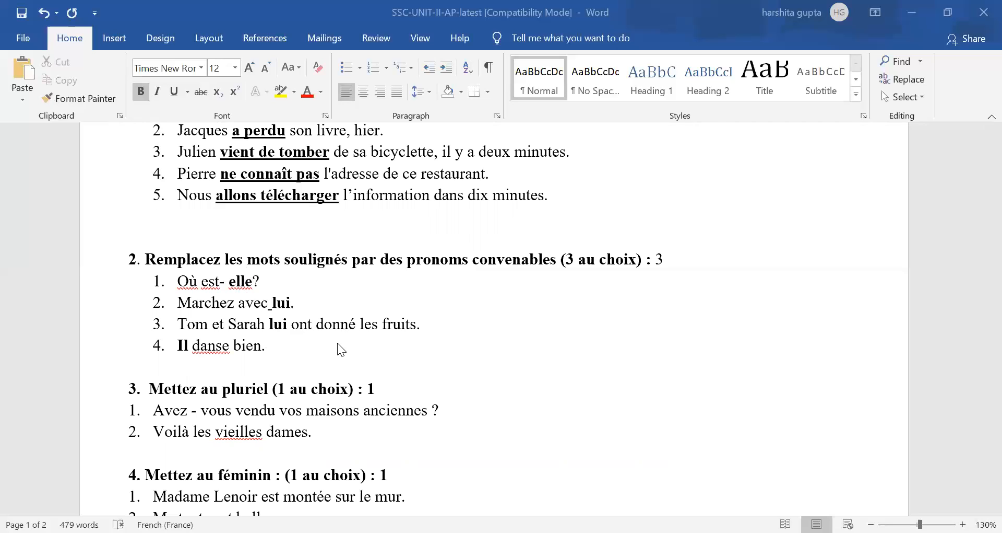
{"action": "mouse_move", "coordinate": [191, 361]}
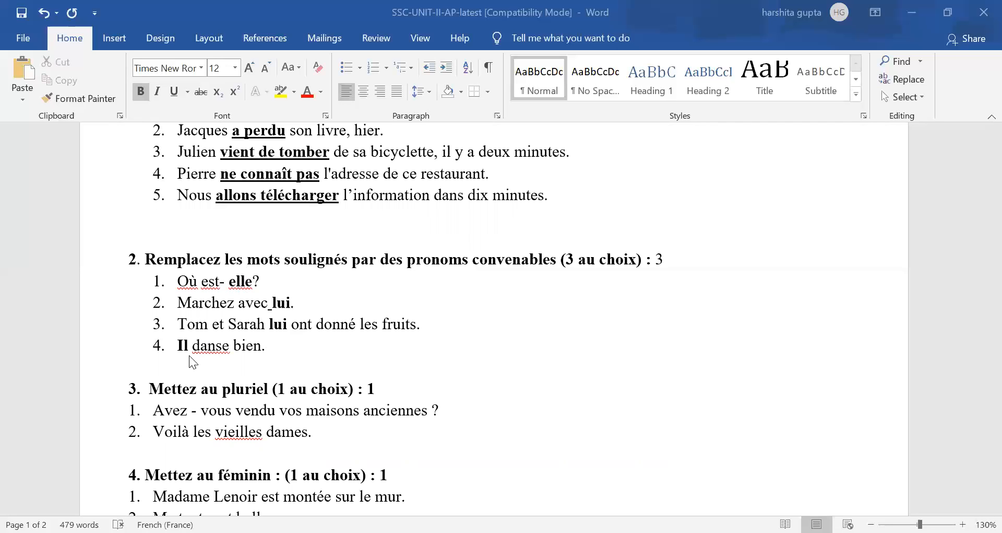
{"action": "scroll", "scroll_direction": "down", "scroll_amount": 3}
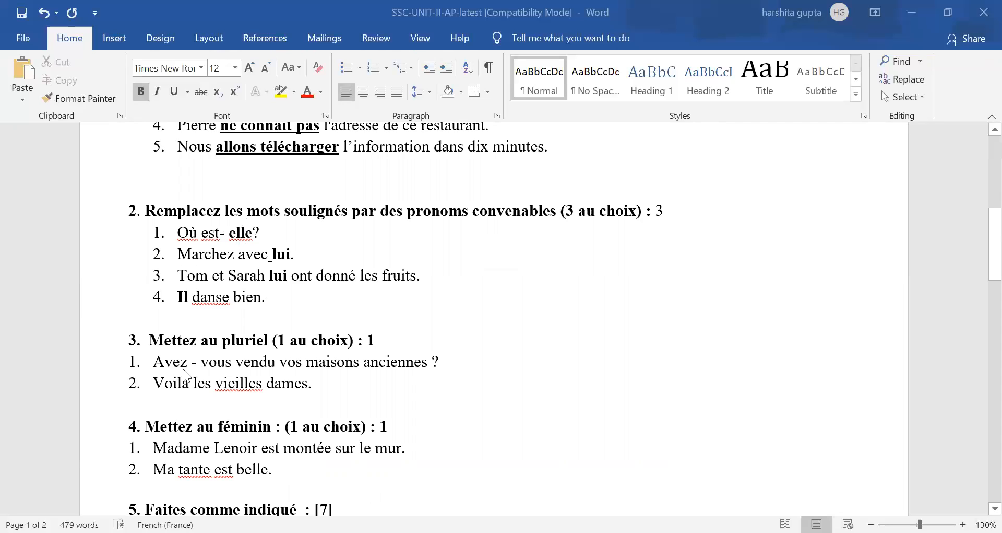
{"action": "mouse_move", "coordinate": [165, 370]}
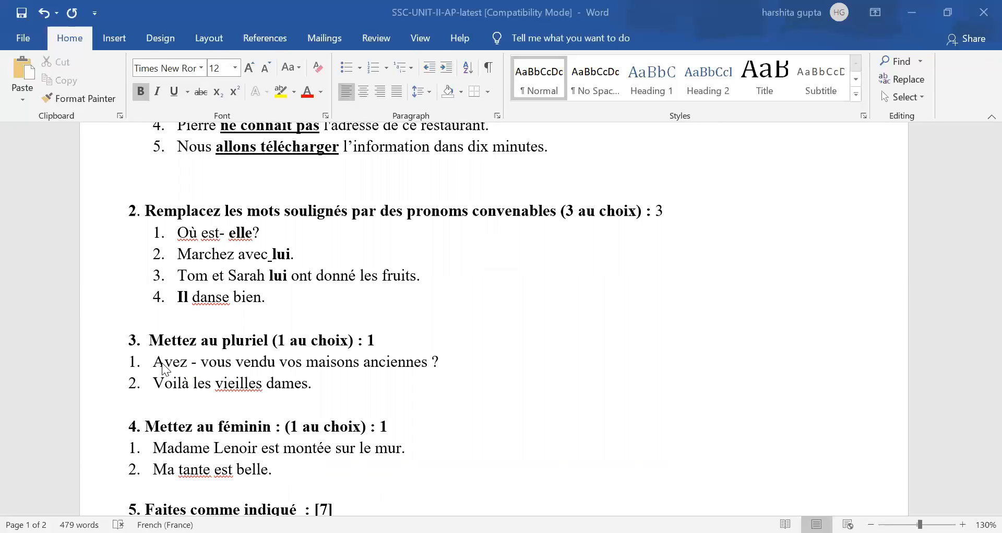
{"action": "mouse_move", "coordinate": [427, 371]}
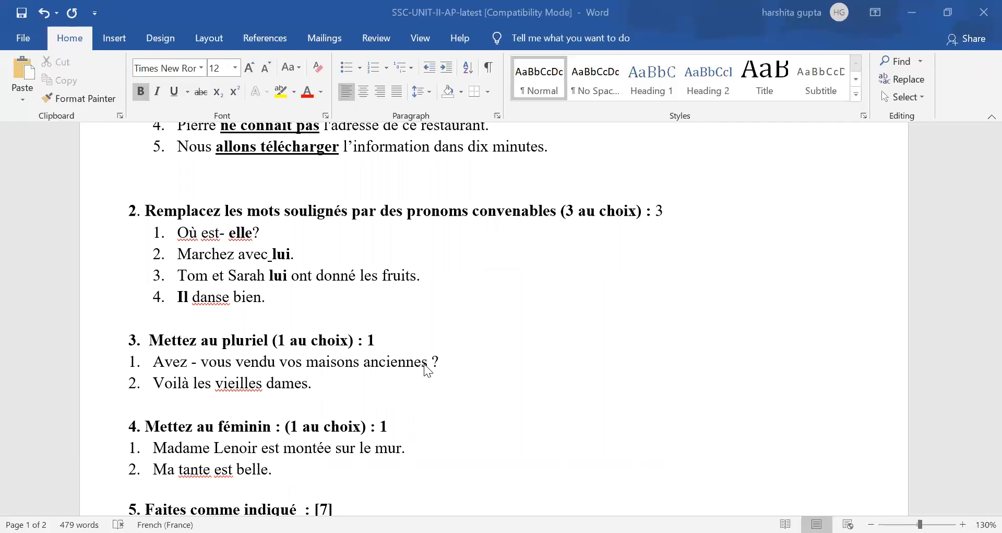
{"action": "mouse_move", "coordinate": [302, 392]}
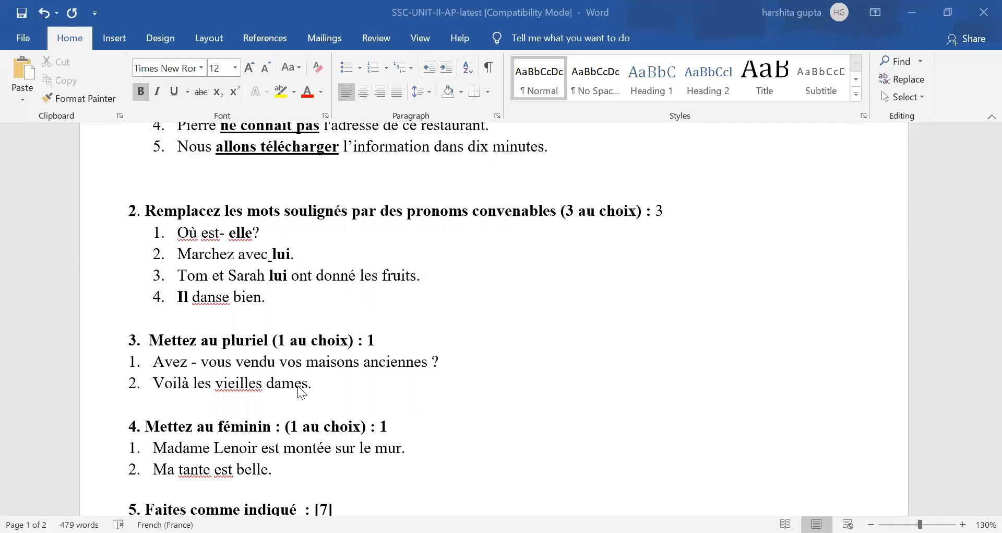
{"action": "mouse_move", "coordinate": [217, 384]}
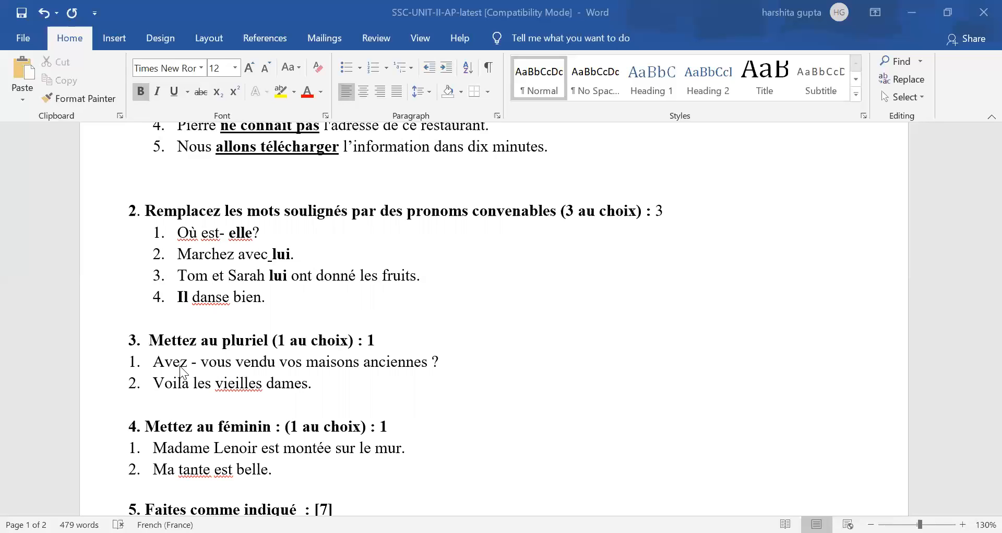
{"action": "mouse_move", "coordinate": [379, 374]}
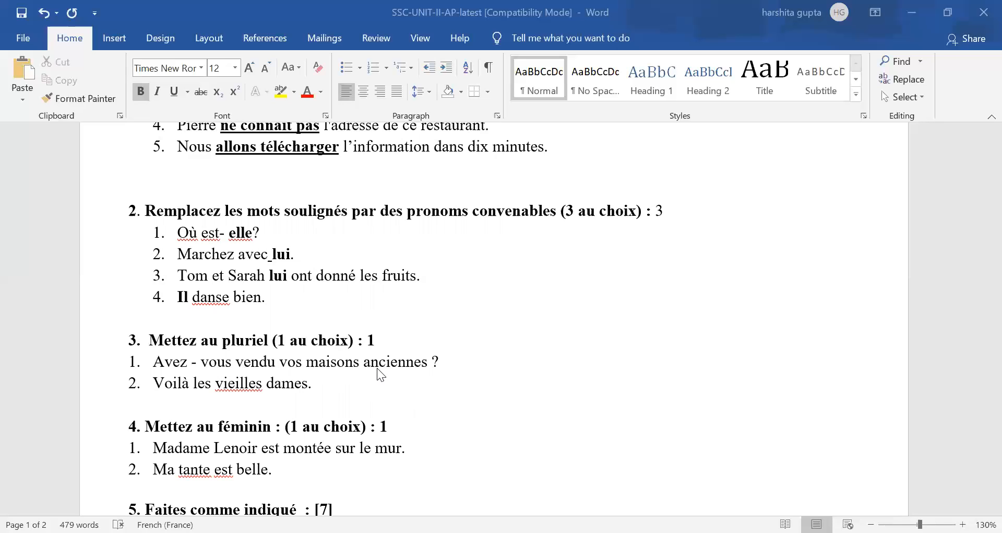
{"action": "mouse_move", "coordinate": [291, 375]}
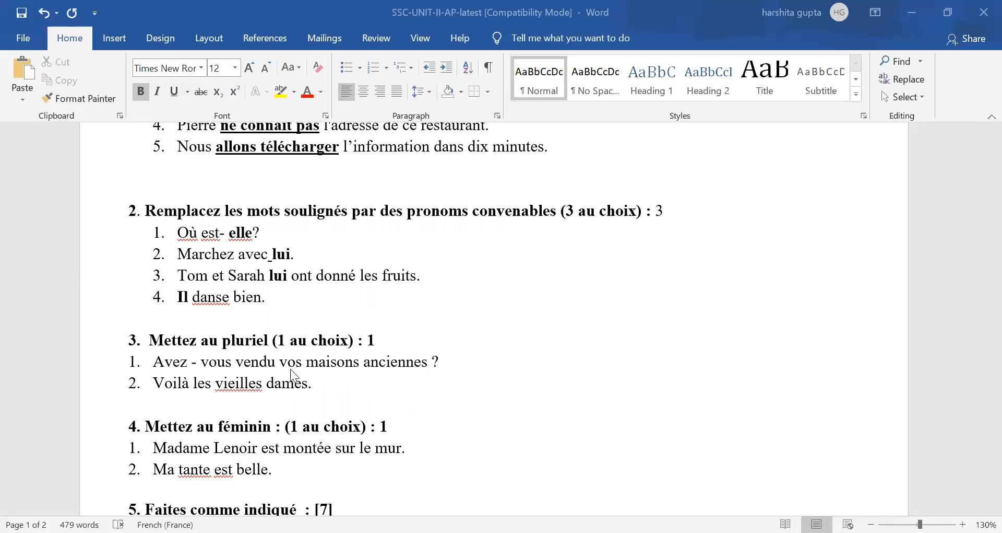
{"action": "mouse_move", "coordinate": [332, 376]}
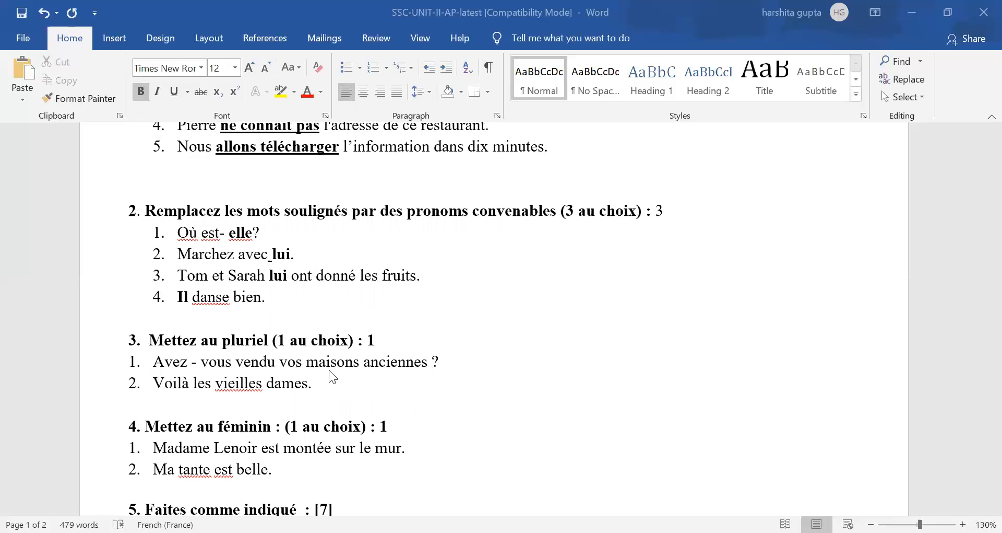
{"action": "mouse_move", "coordinate": [334, 367]}
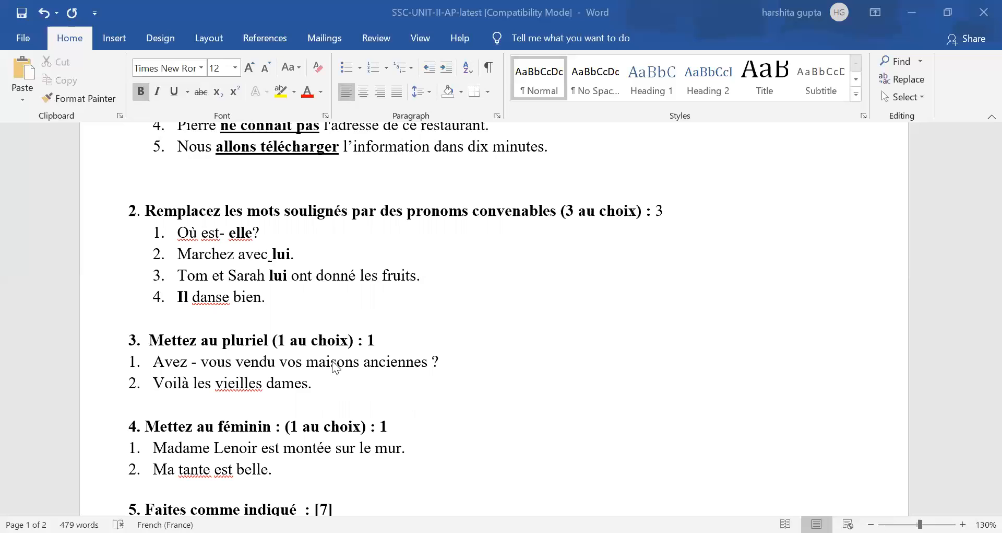
{"action": "scroll", "scroll_direction": "down", "scroll_amount": 3}
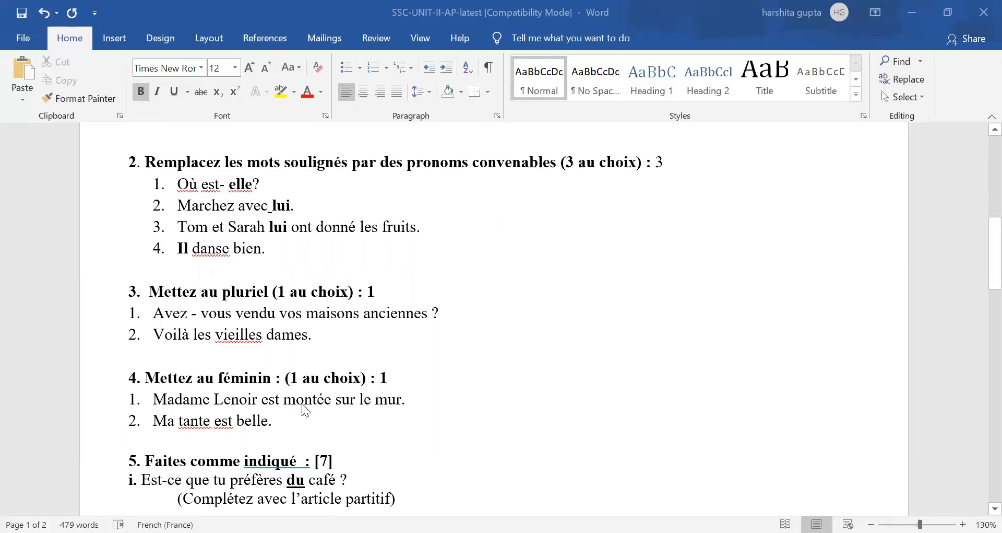
{"action": "mouse_move", "coordinate": [202, 408]}
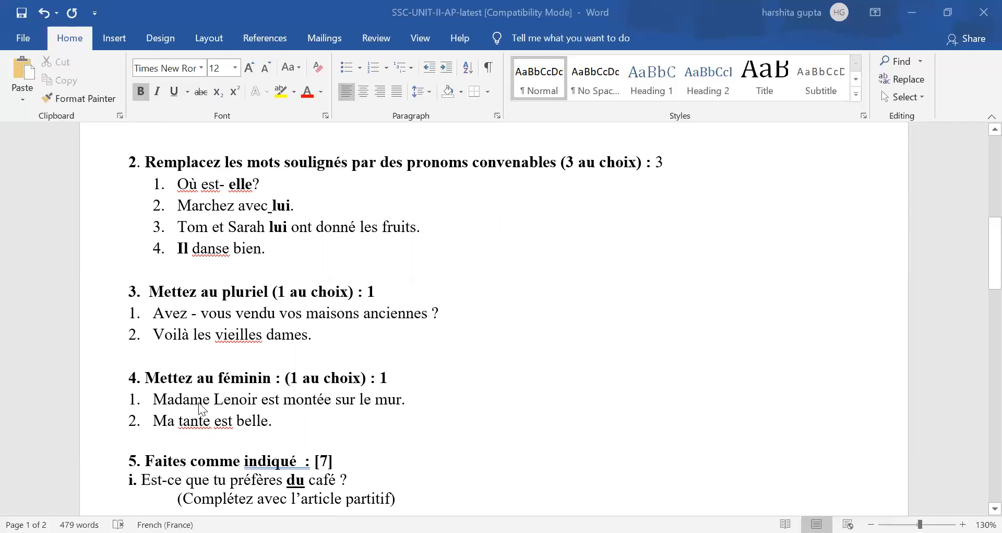
{"action": "mouse_move", "coordinate": [305, 411]}
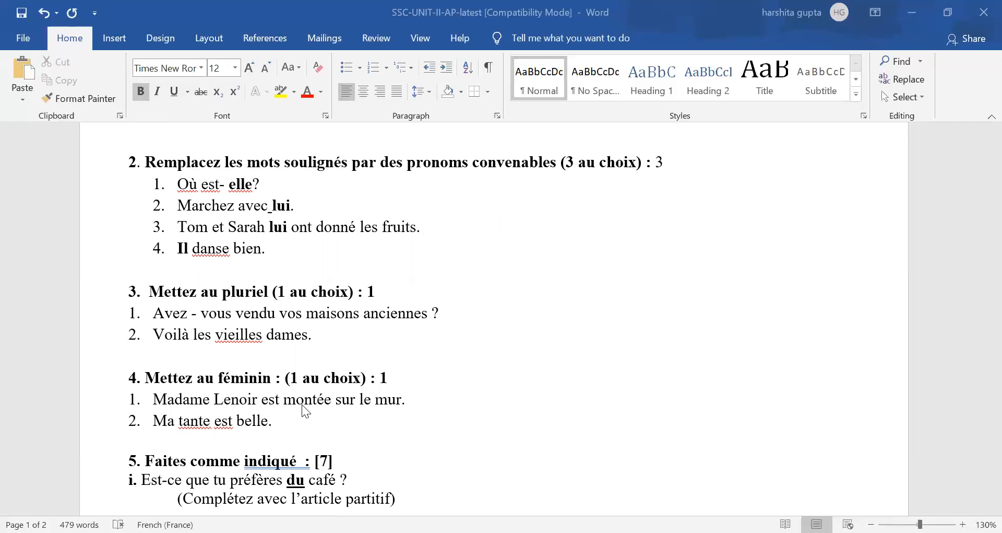
{"action": "mouse_move", "coordinate": [305, 403]}
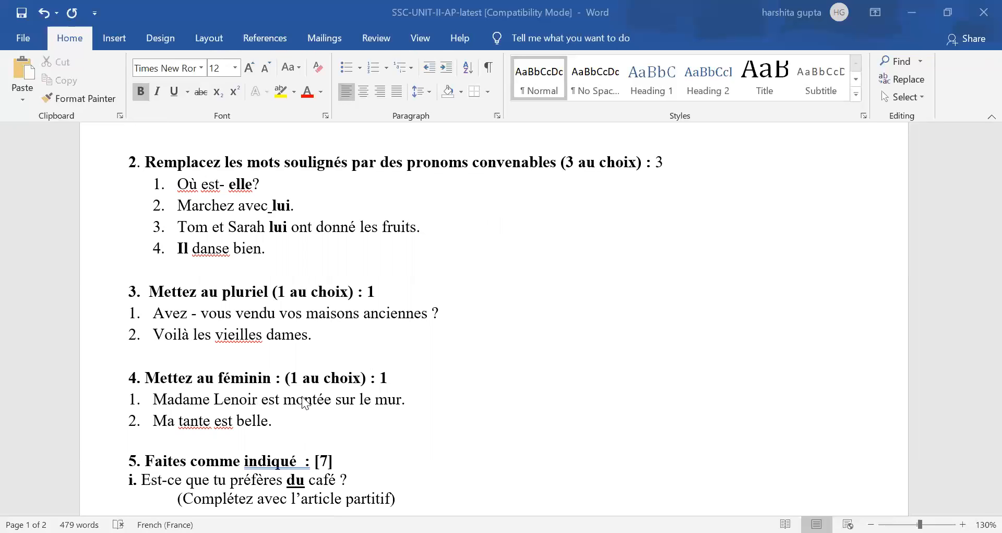
{"action": "scroll", "scroll_direction": "down", "scroll_amount": 3}
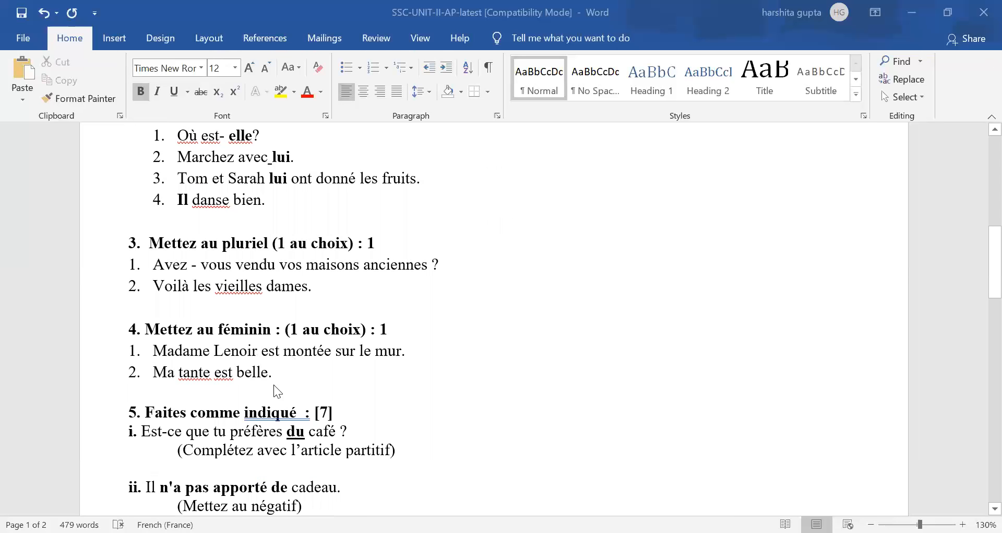
{"action": "scroll", "scroll_direction": "down", "scroll_amount": 3}
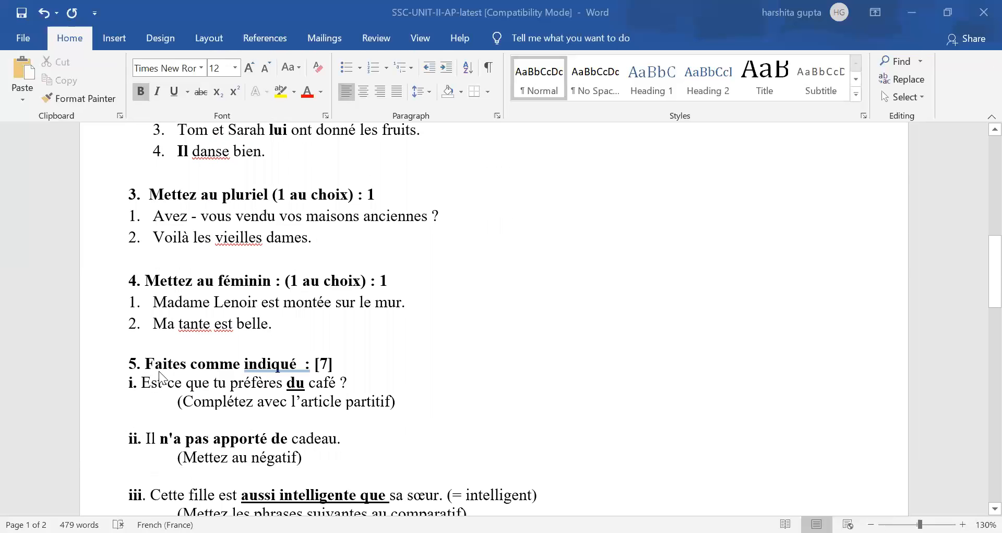
{"action": "scroll", "scroll_direction": "down", "scroll_amount": 3}
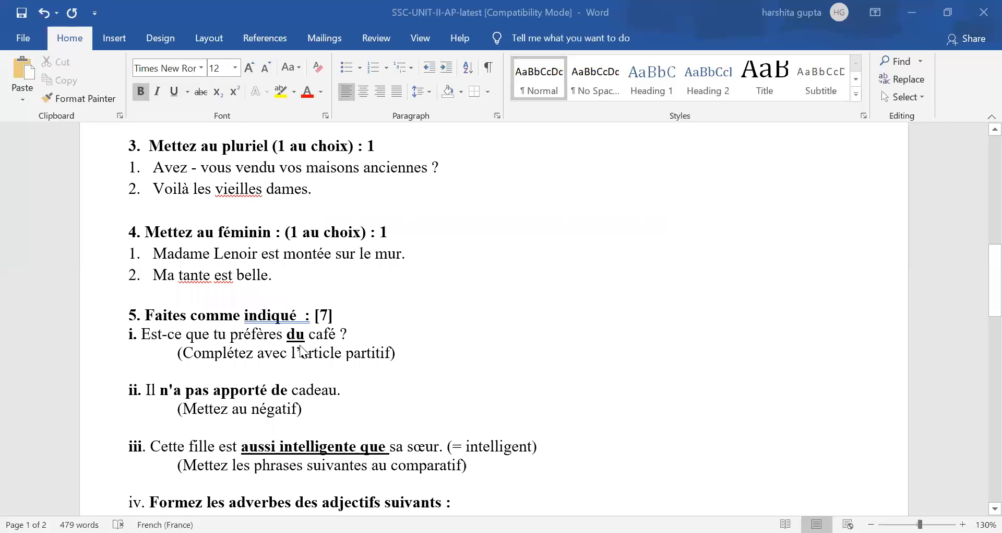
{"action": "mouse_move", "coordinate": [322, 350]}
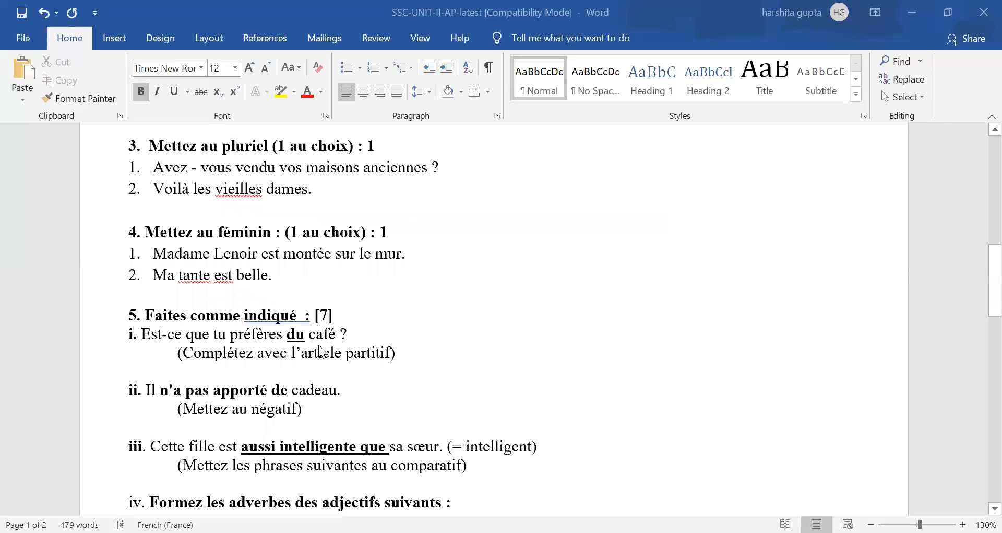
{"action": "scroll", "scroll_direction": "down", "scroll_amount": 3}
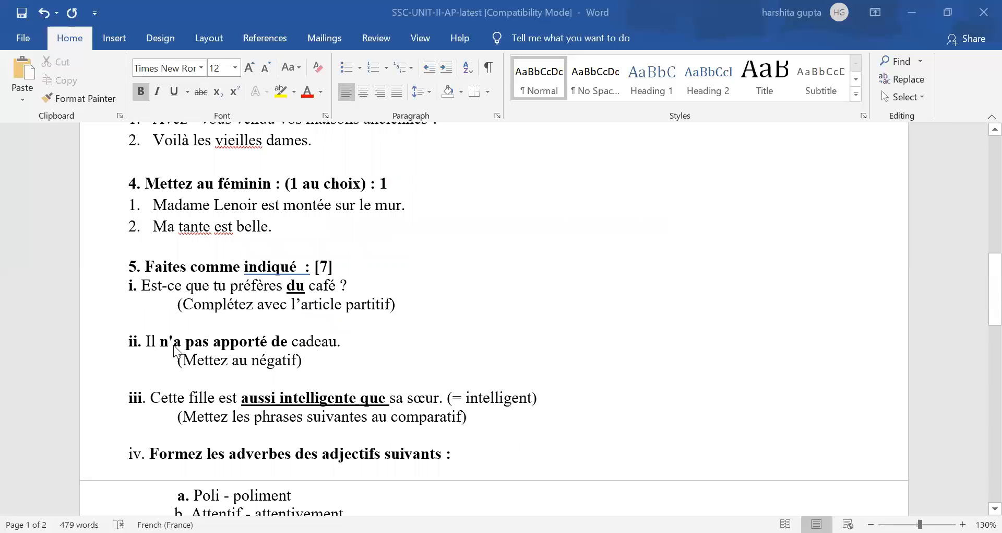
{"action": "mouse_move", "coordinate": [171, 357]}
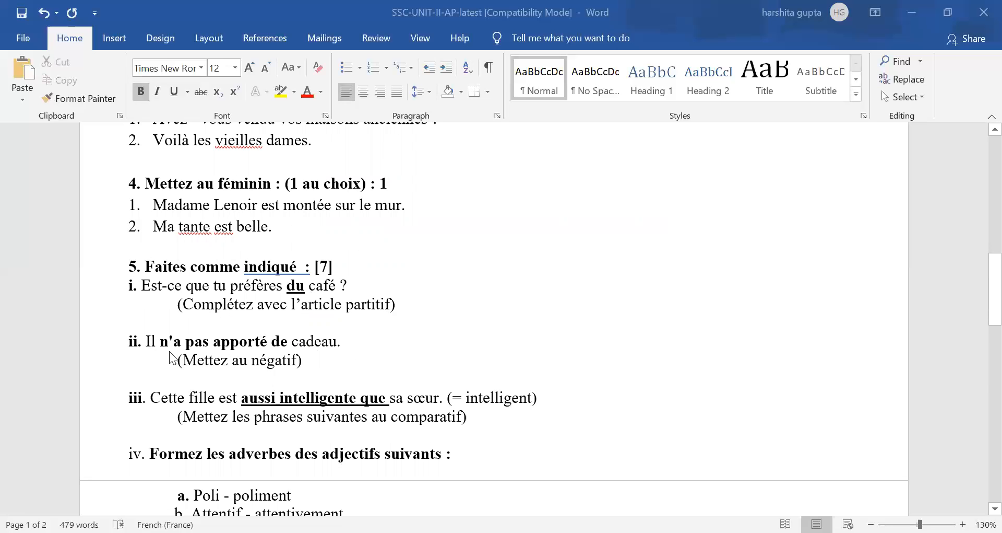
{"action": "mouse_move", "coordinate": [171, 356]}
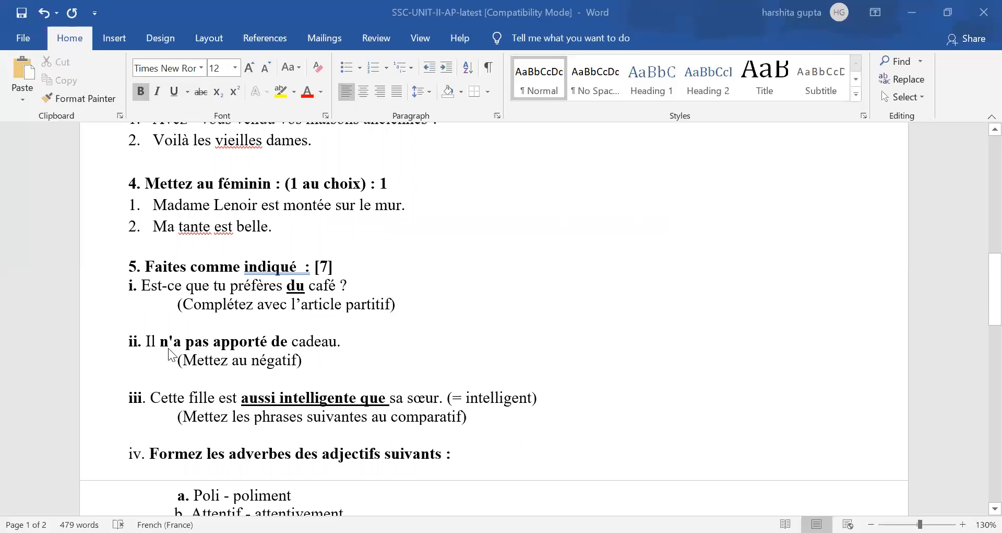
{"action": "mouse_move", "coordinate": [270, 356]}
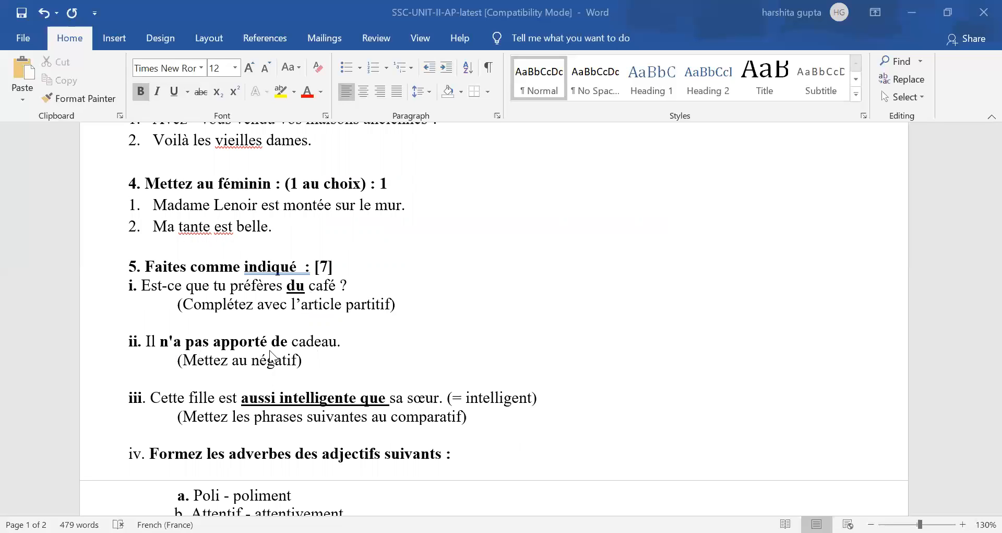
{"action": "mouse_move", "coordinate": [228, 356]}
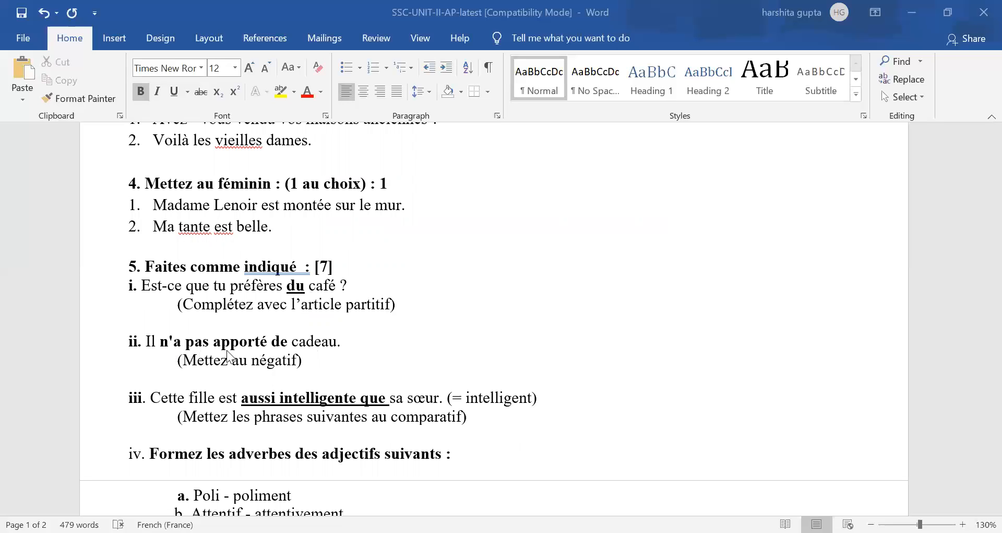
{"action": "mouse_move", "coordinate": [277, 355]}
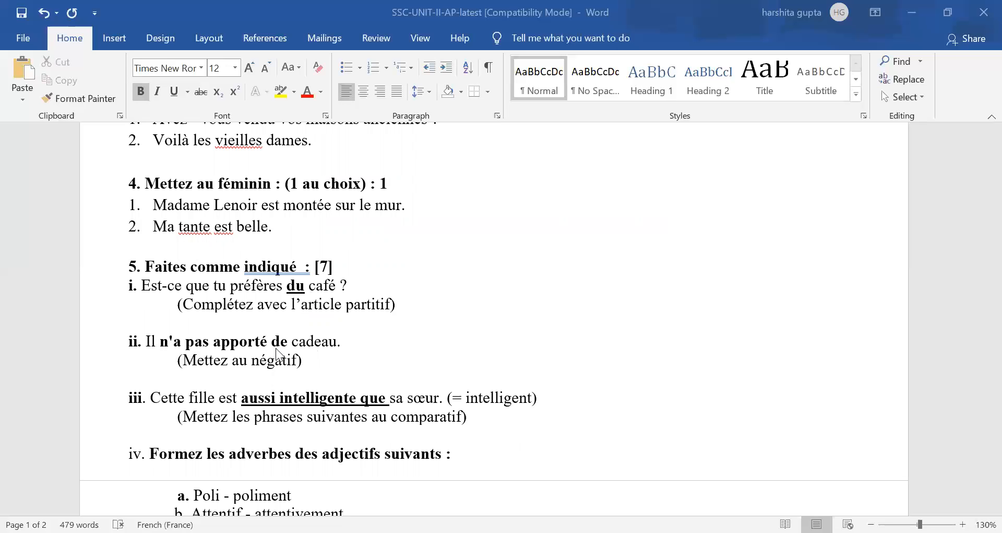
{"action": "scroll", "scroll_direction": "down", "scroll_amount": 3}
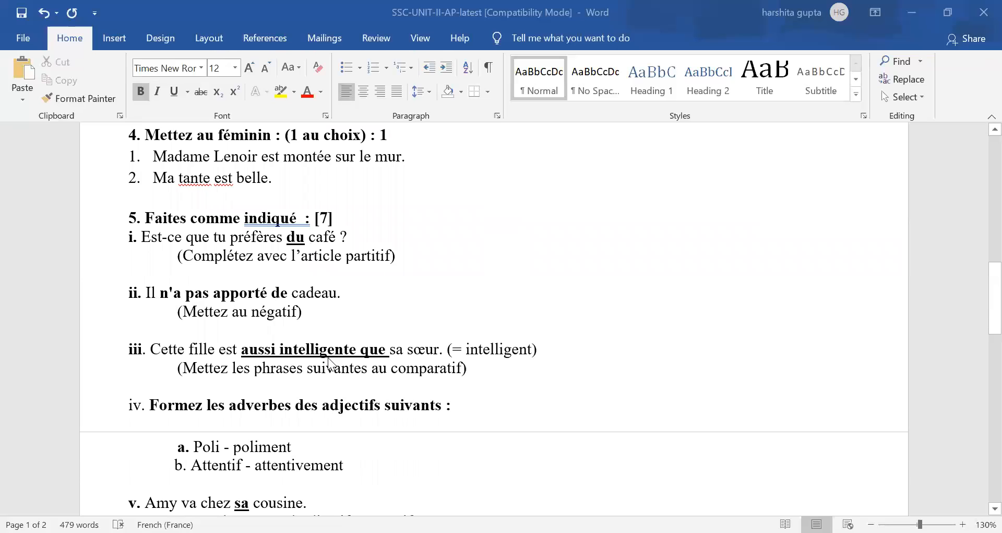
{"action": "mouse_move", "coordinate": [169, 364]}
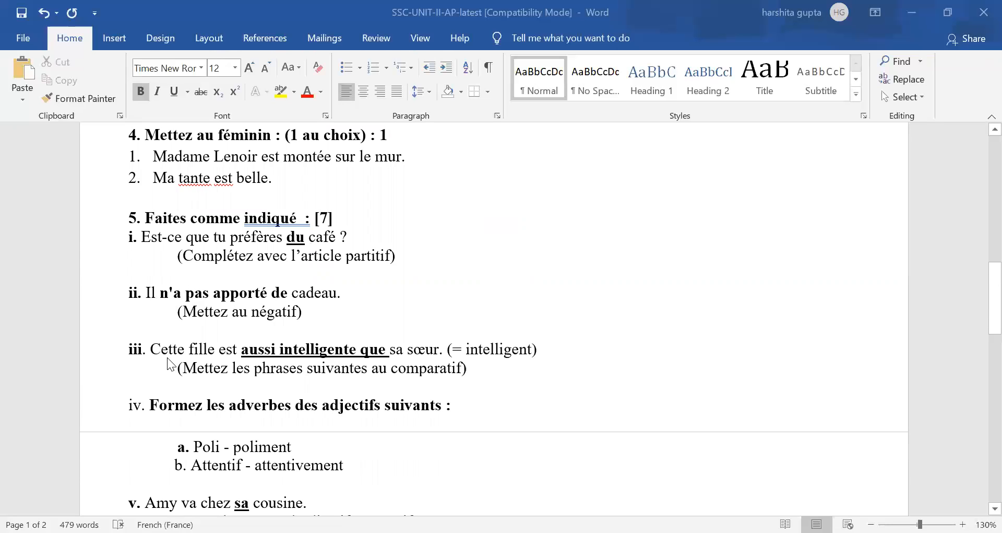
{"action": "mouse_move", "coordinate": [359, 374]}
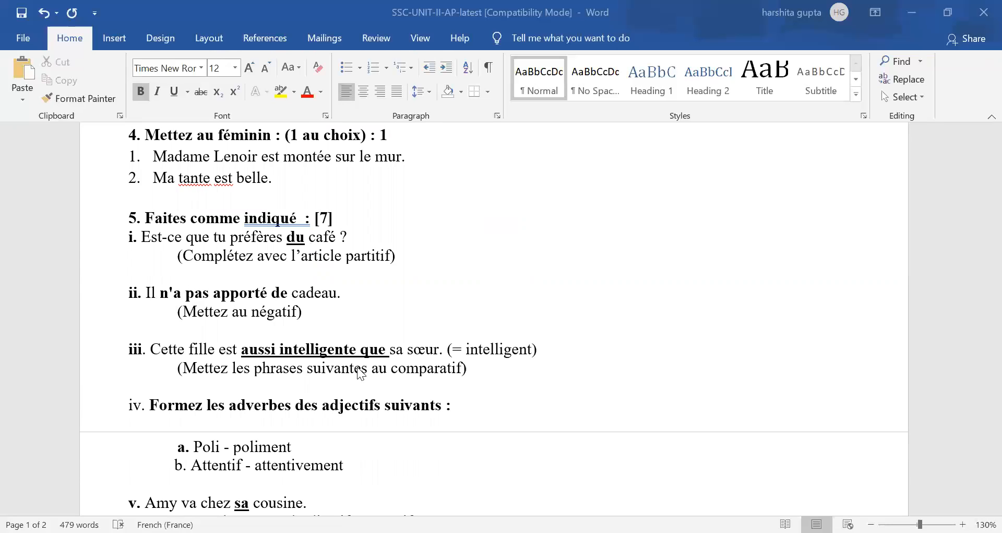
{"action": "mouse_move", "coordinate": [352, 365]}
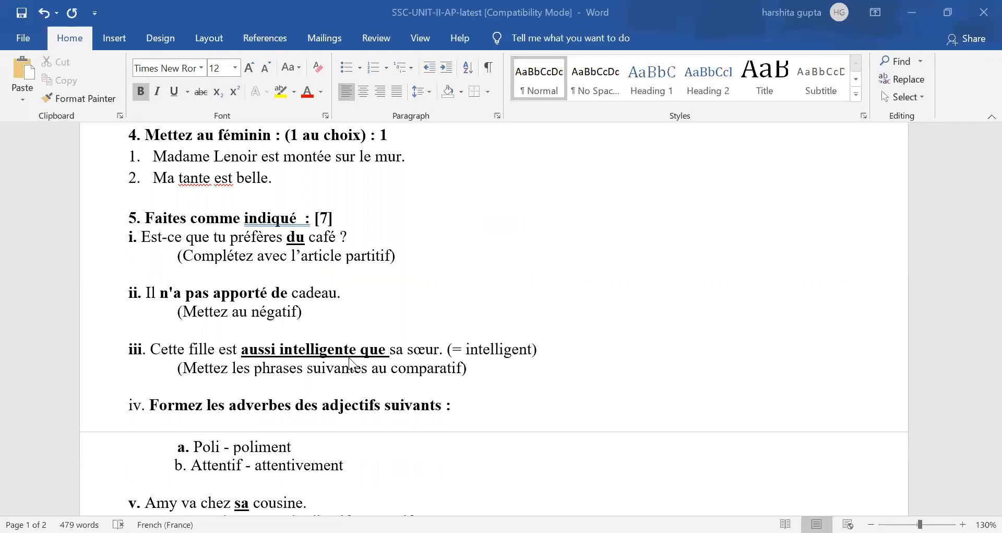
{"action": "mouse_move", "coordinate": [359, 365]}
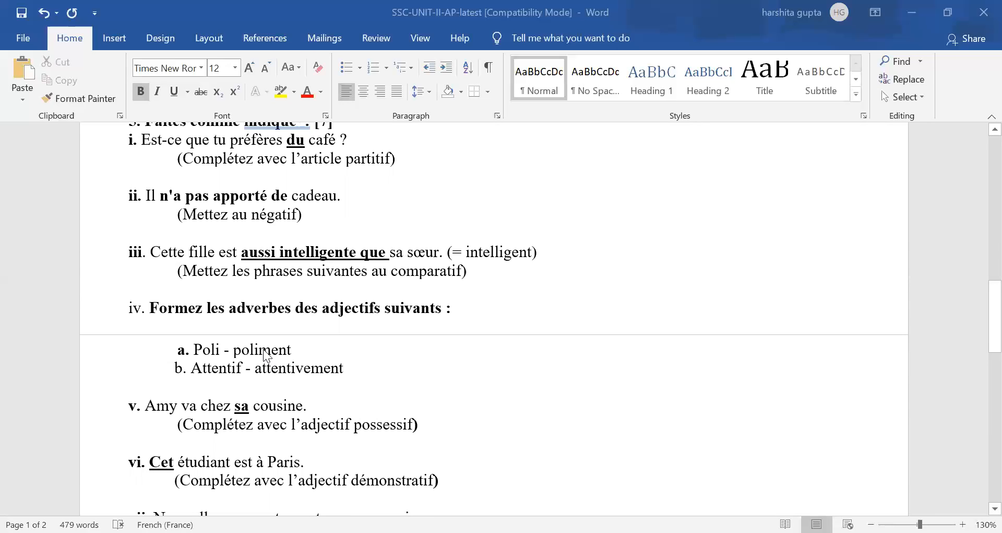
{"action": "mouse_move", "coordinate": [265, 360]}
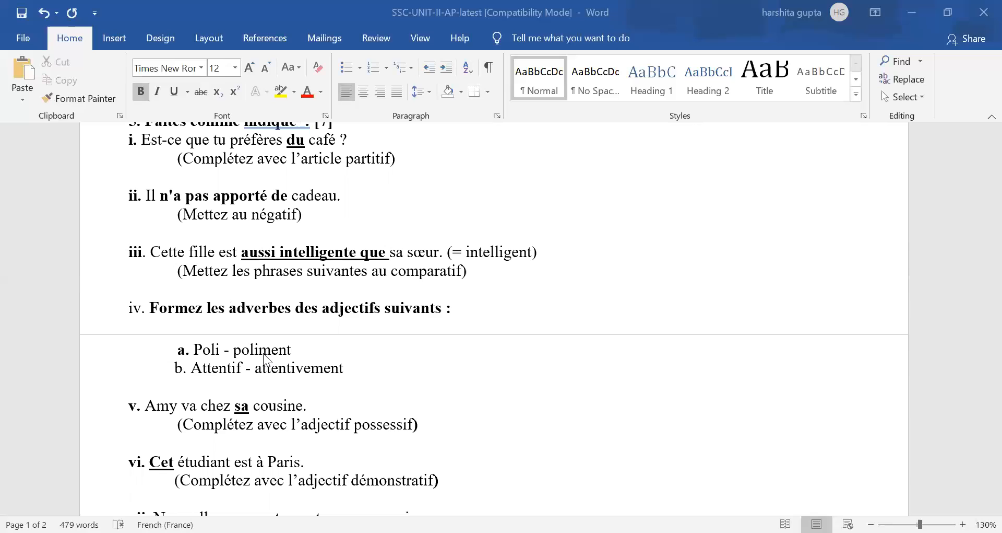
{"action": "mouse_move", "coordinate": [290, 378]}
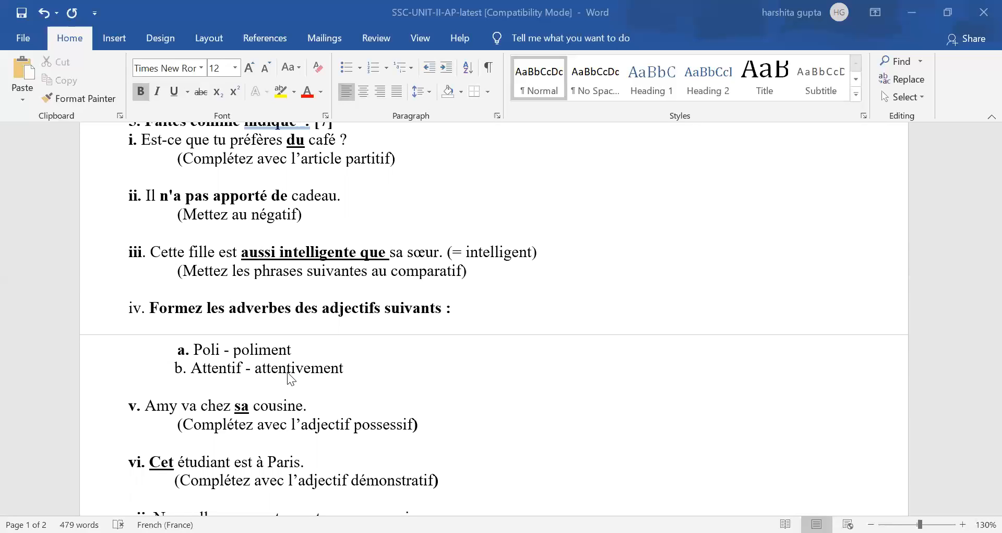
{"action": "scroll", "scroll_direction": "down", "scroll_amount": 3}
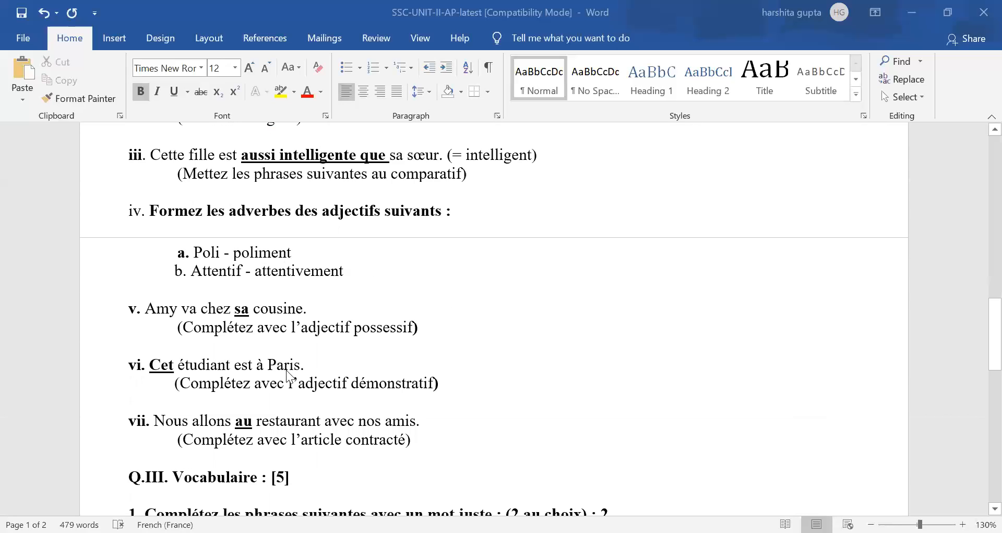
{"action": "mouse_move", "coordinate": [241, 322]}
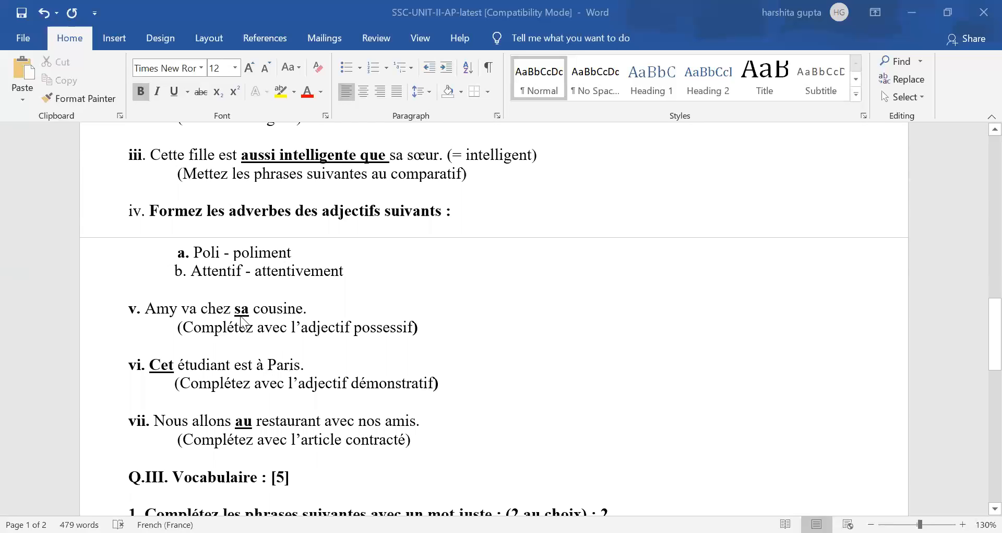
{"action": "scroll", "scroll_direction": "down", "scroll_amount": 3}
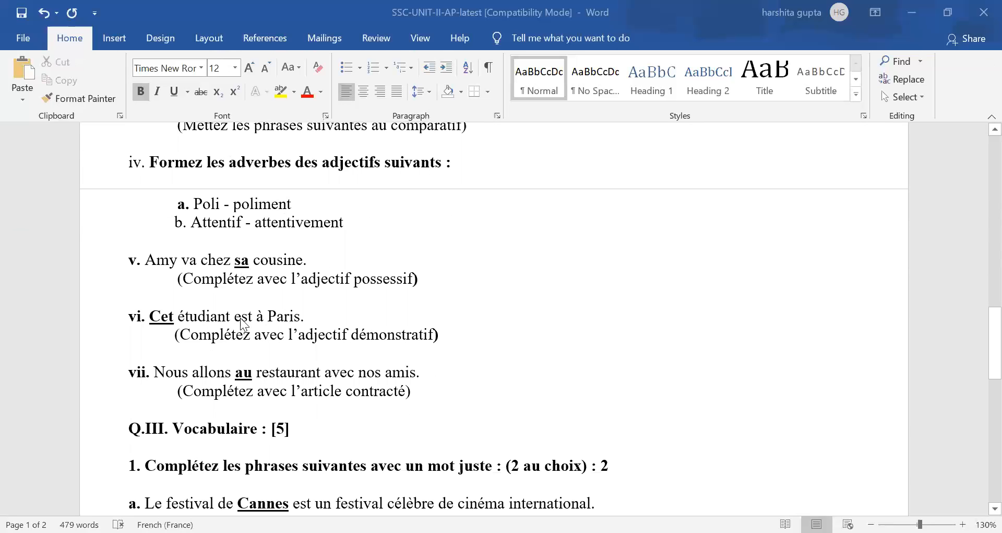
{"action": "mouse_move", "coordinate": [326, 352]}
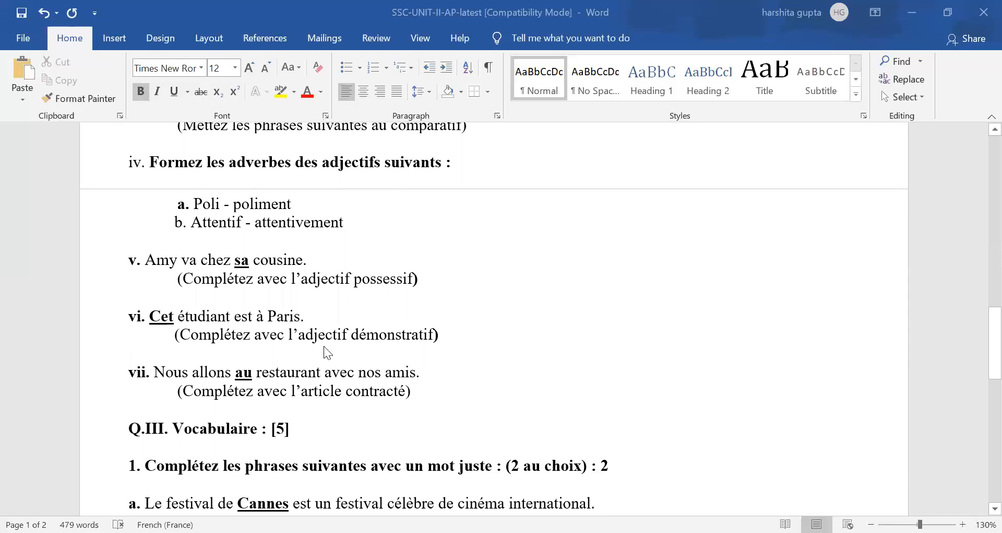
{"action": "mouse_move", "coordinate": [171, 333]}
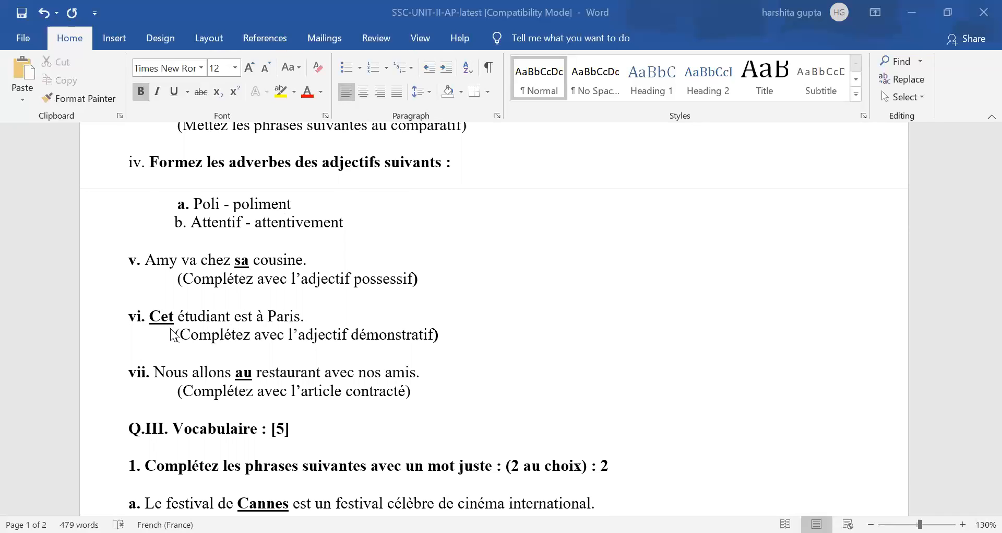
{"action": "scroll", "scroll_direction": "down", "scroll_amount": 3}
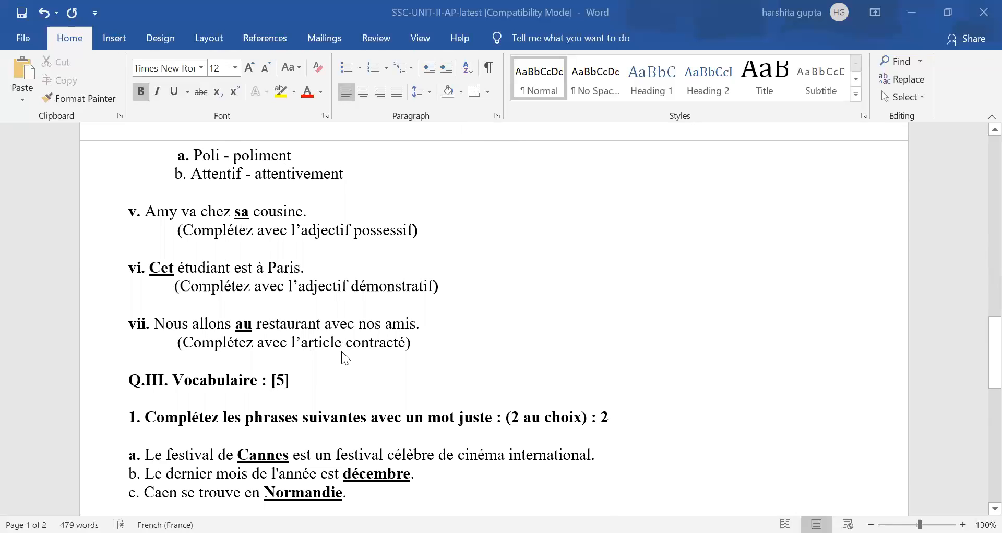
{"action": "mouse_move", "coordinate": [322, 338]}
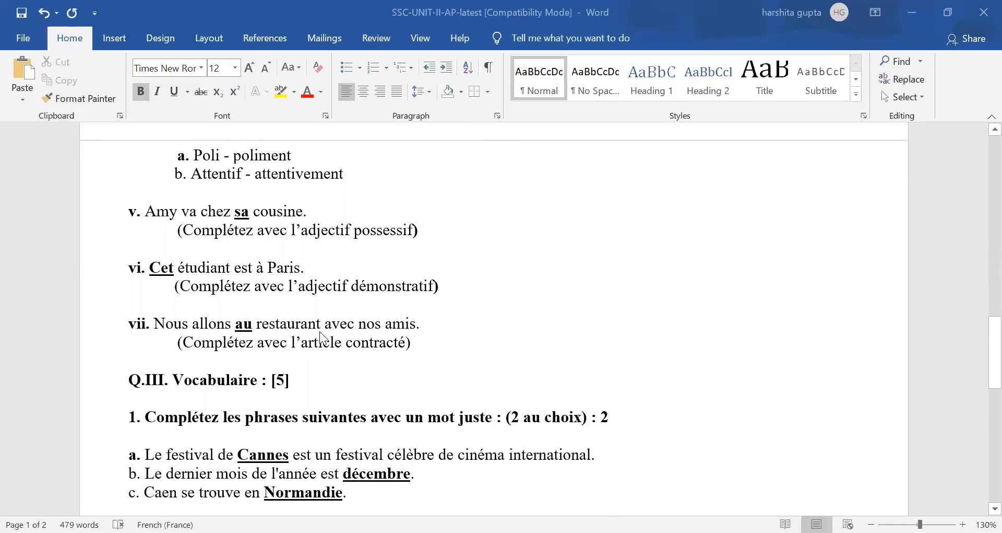
{"action": "mouse_move", "coordinate": [242, 336]}
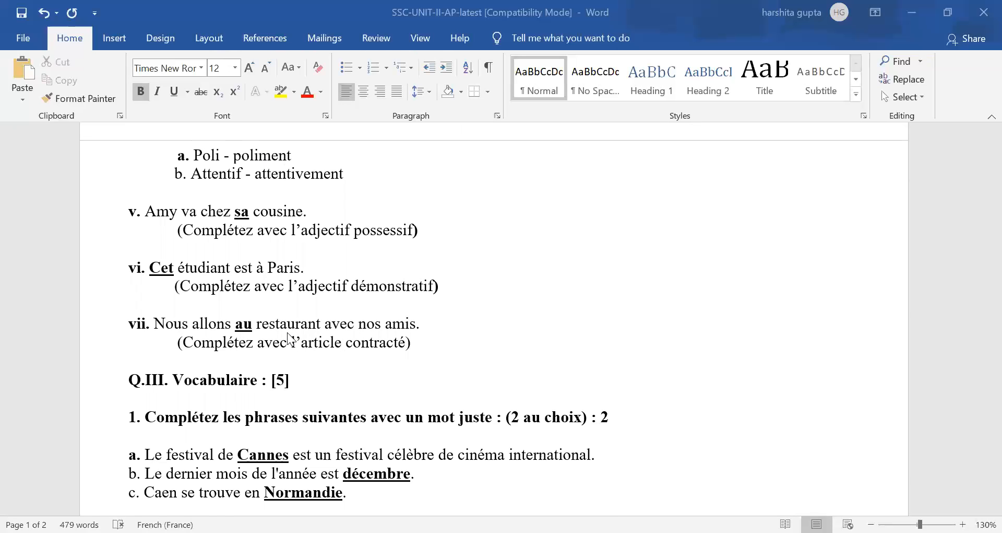
{"action": "scroll", "scroll_direction": "down", "scroll_amount": 3}
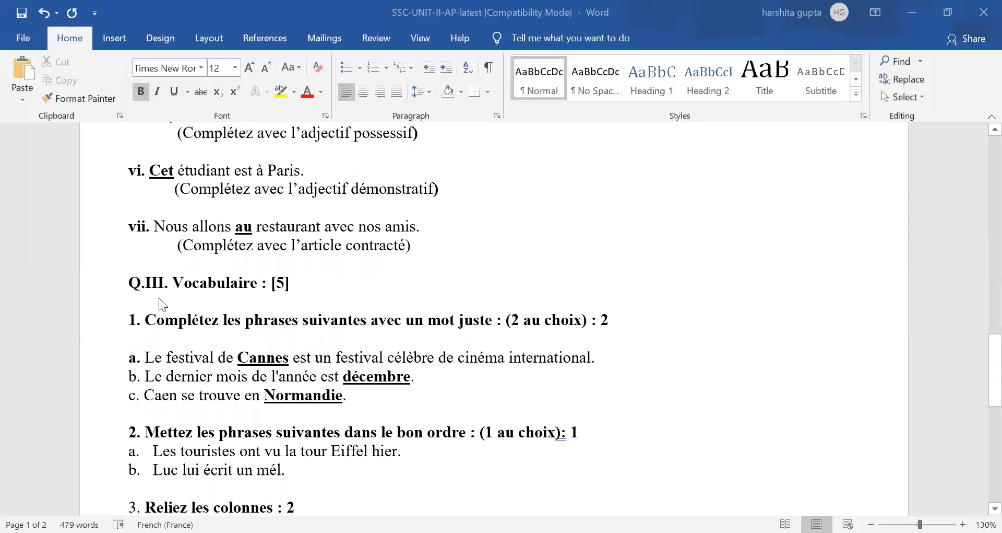
{"action": "mouse_move", "coordinate": [271, 357]}
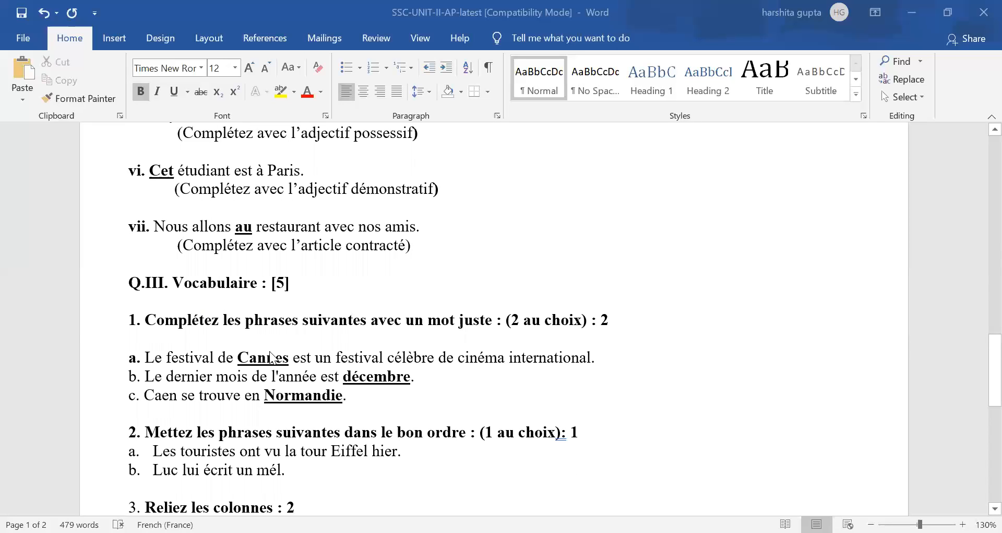
{"action": "mouse_move", "coordinate": [360, 373]}
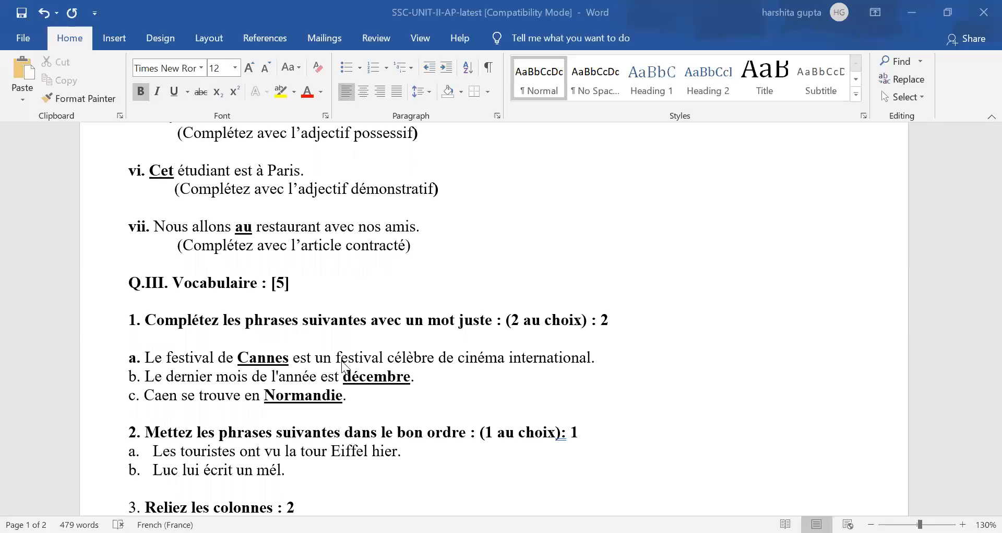
{"action": "mouse_move", "coordinate": [260, 370]}
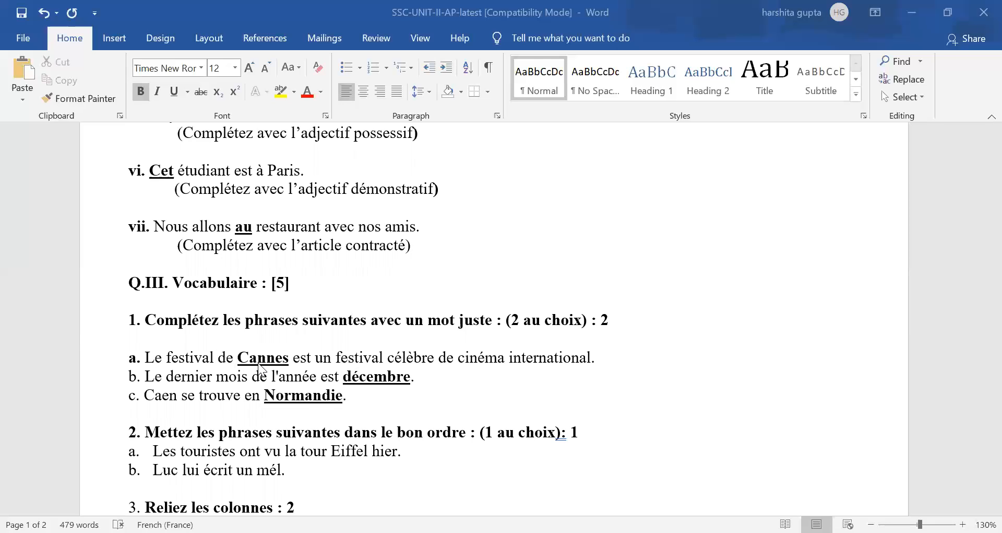
{"action": "mouse_move", "coordinate": [370, 382]}
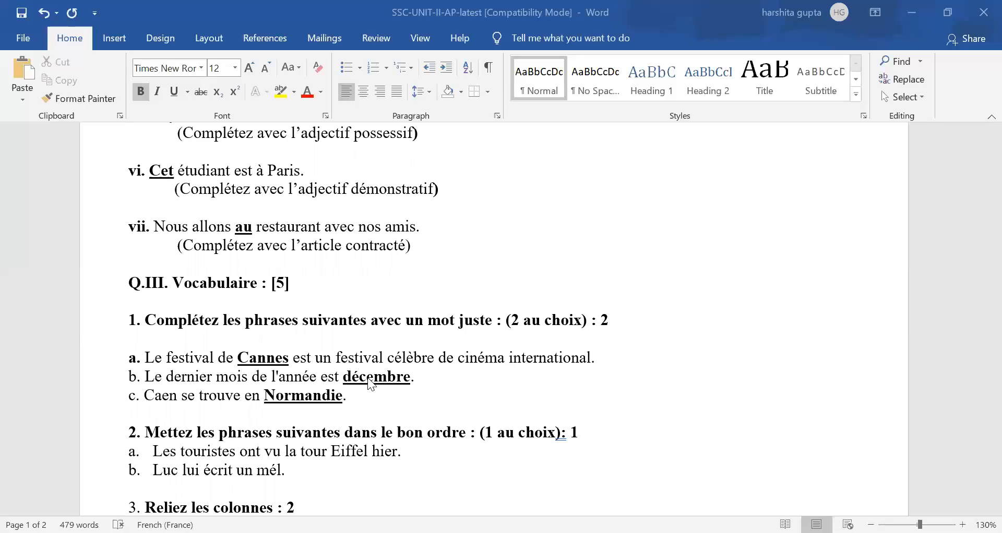
{"action": "mouse_move", "coordinate": [354, 388]}
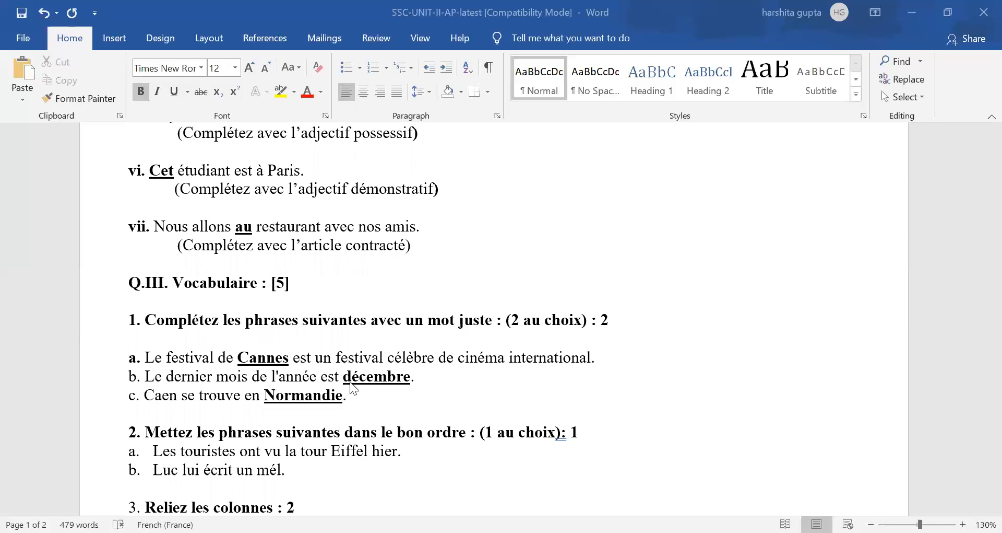
{"action": "mouse_move", "coordinate": [358, 385]}
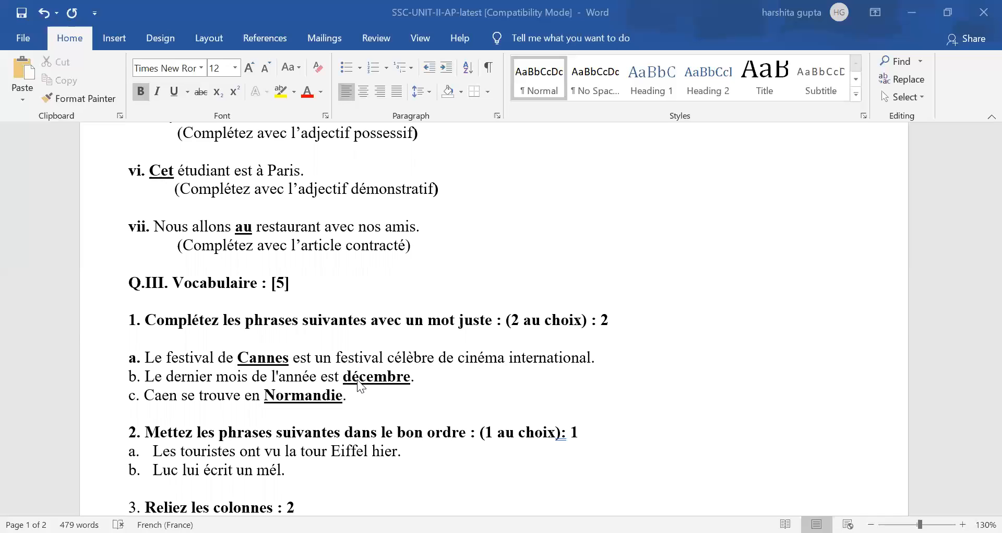
{"action": "scroll", "scroll_direction": "down", "scroll_amount": 3}
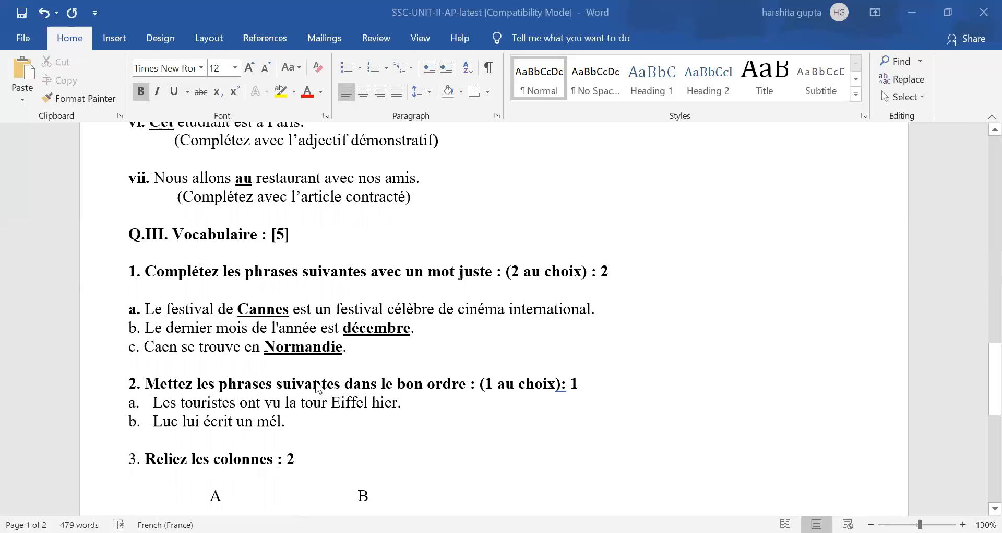
{"action": "mouse_move", "coordinate": [363, 358]}
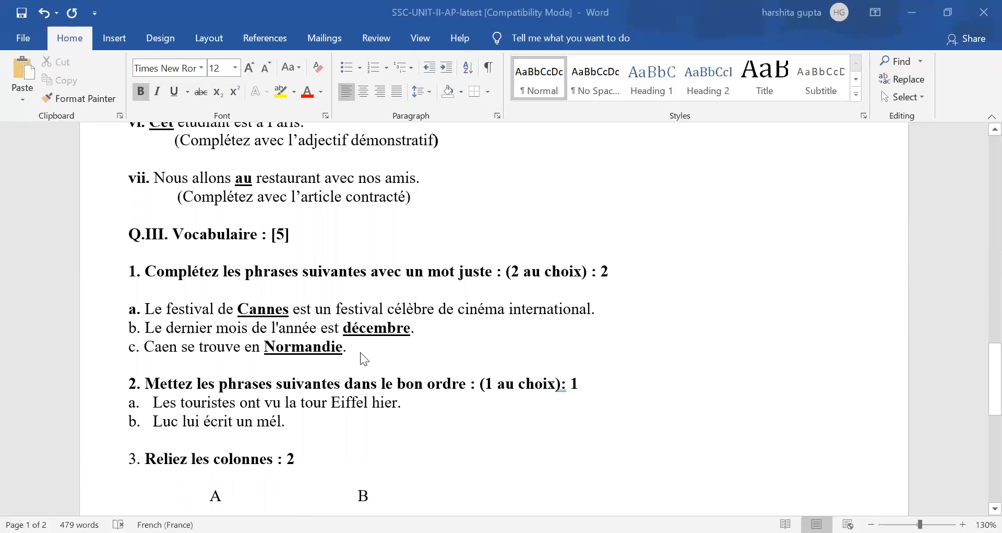
{"action": "scroll", "scroll_direction": "down", "scroll_amount": 3}
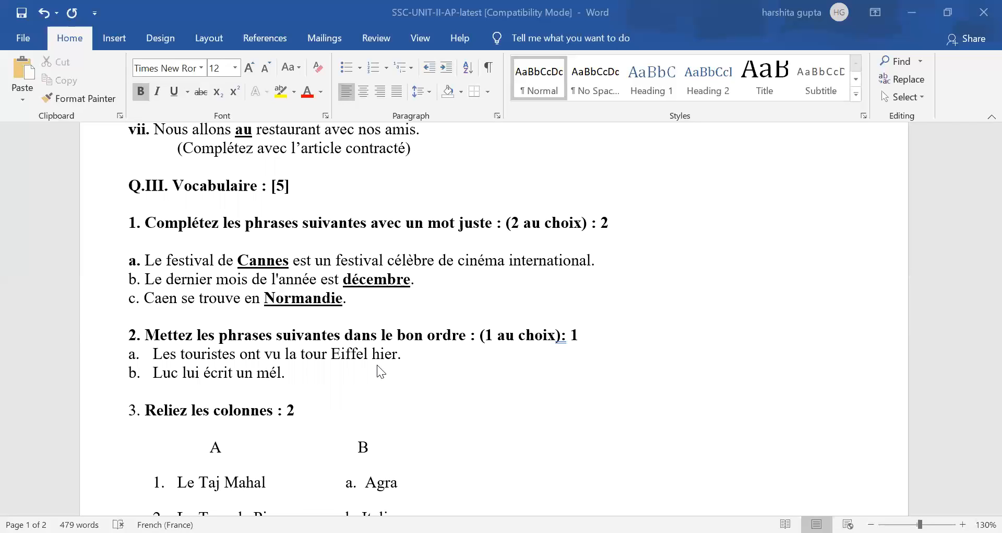
{"action": "mouse_move", "coordinate": [368, 364]}
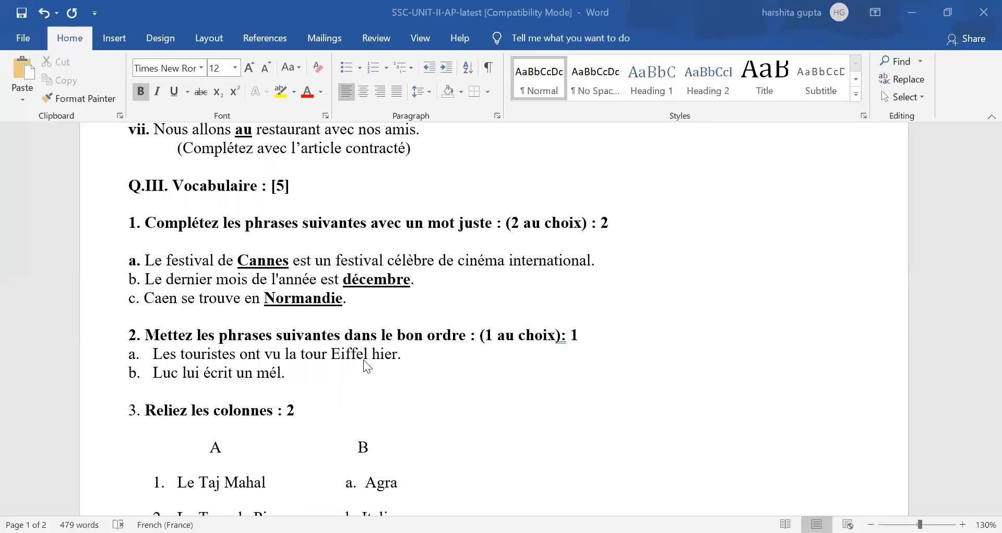
{"action": "scroll", "scroll_direction": "down", "scroll_amount": 3}
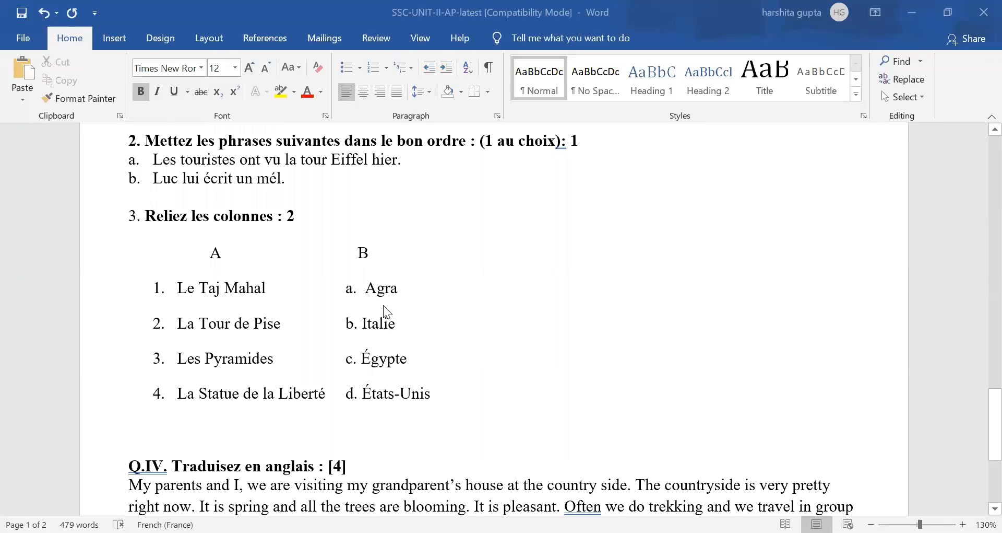
{"action": "scroll", "scroll_direction": "down", "scroll_amount": 3}
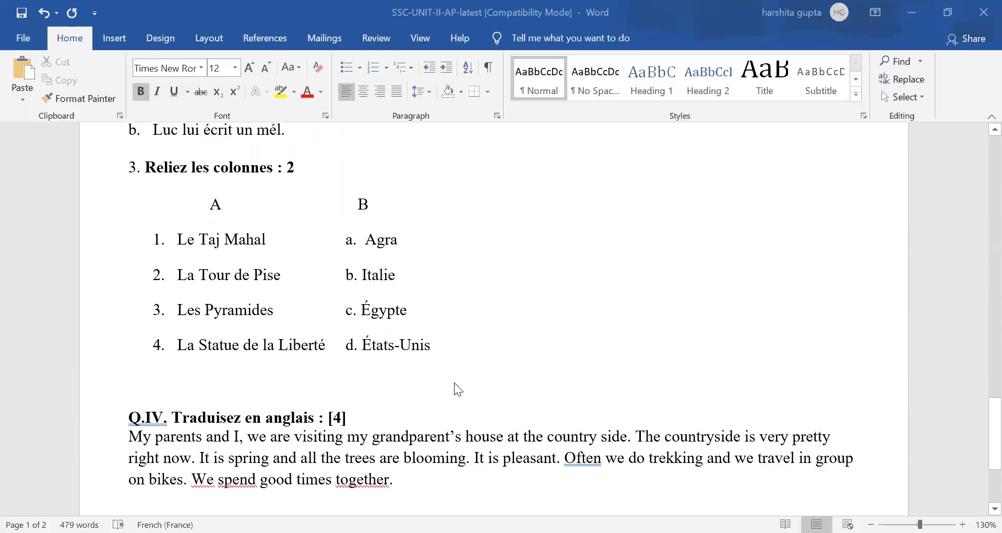
{"action": "scroll", "scroll_direction": "down", "scroll_amount": 3}
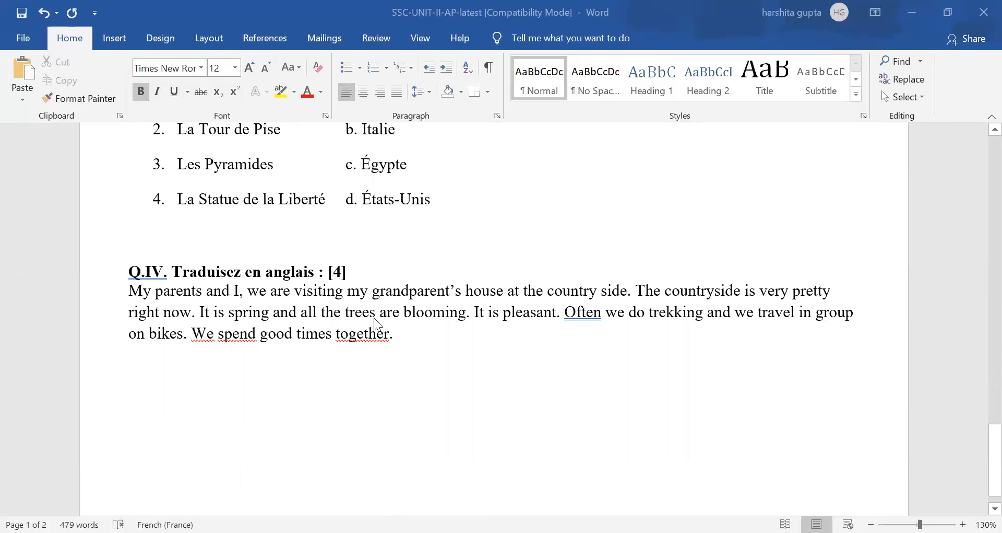
{"action": "mouse_move", "coordinate": [388, 364]}
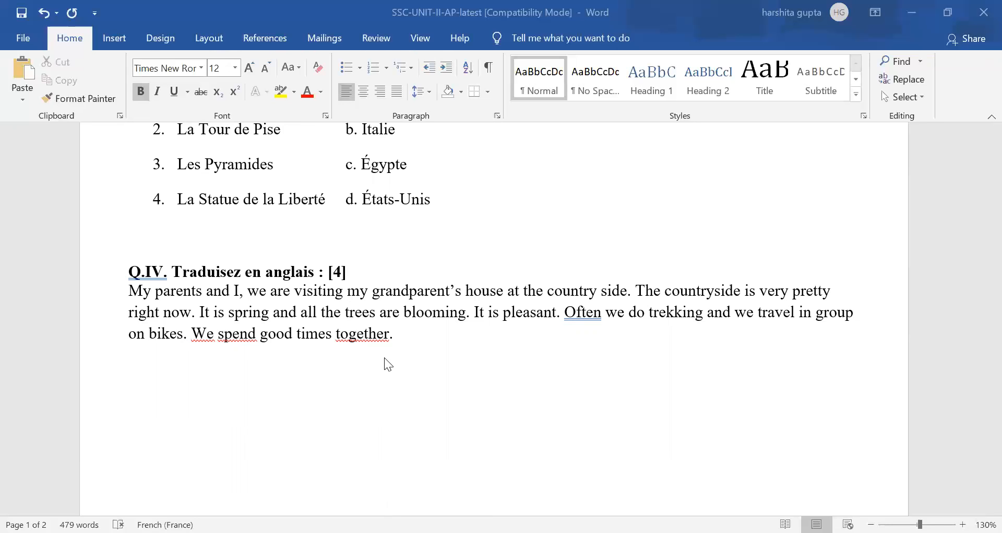
{"action": "mouse_move", "coordinate": [386, 371]}
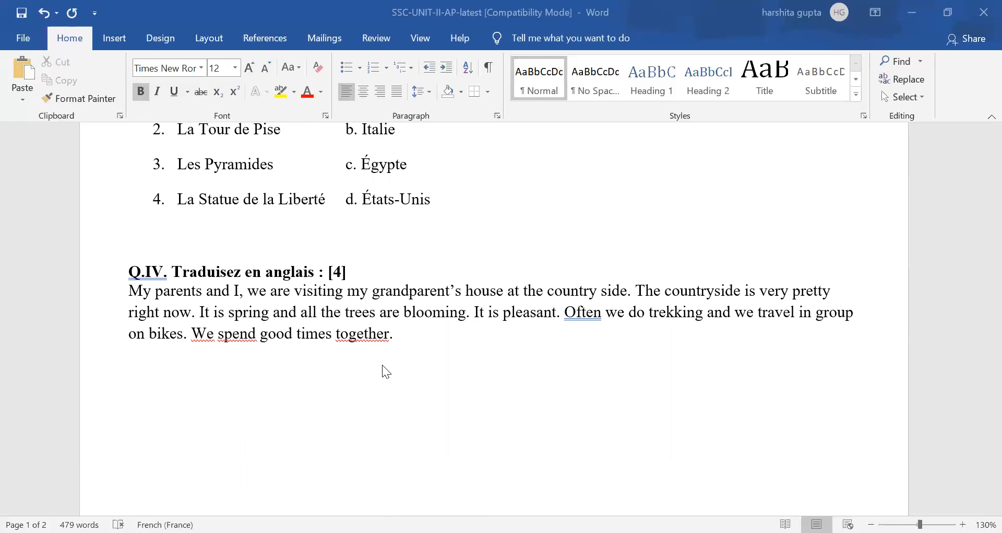
{"action": "mouse_move", "coordinate": [607, 303]}
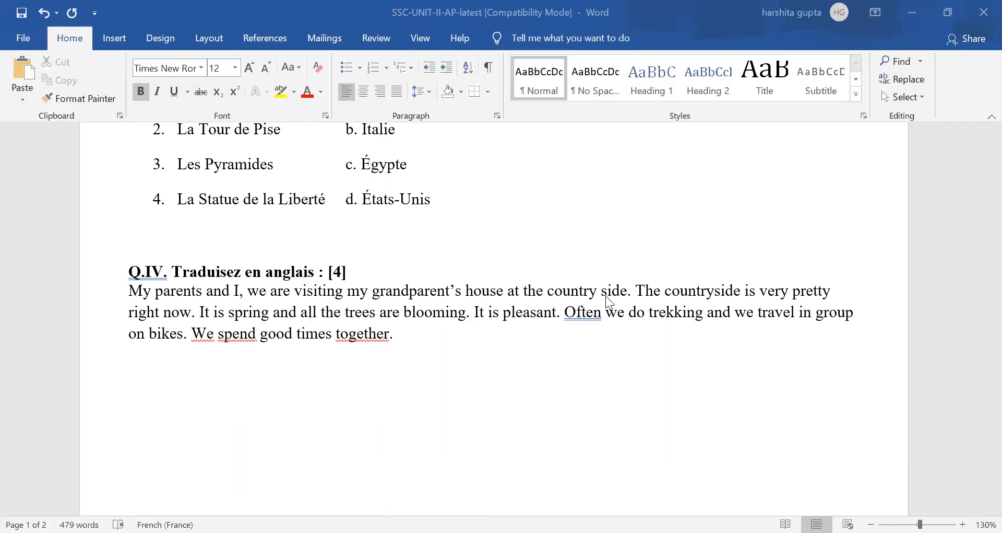
{"action": "mouse_move", "coordinate": [516, 390]}
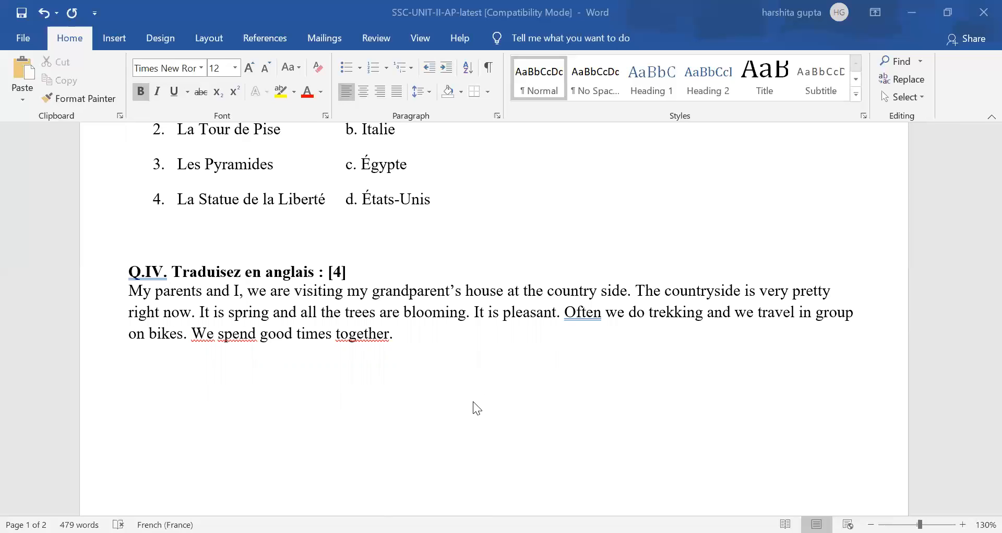
{"action": "mouse_move", "coordinate": [586, 161]}
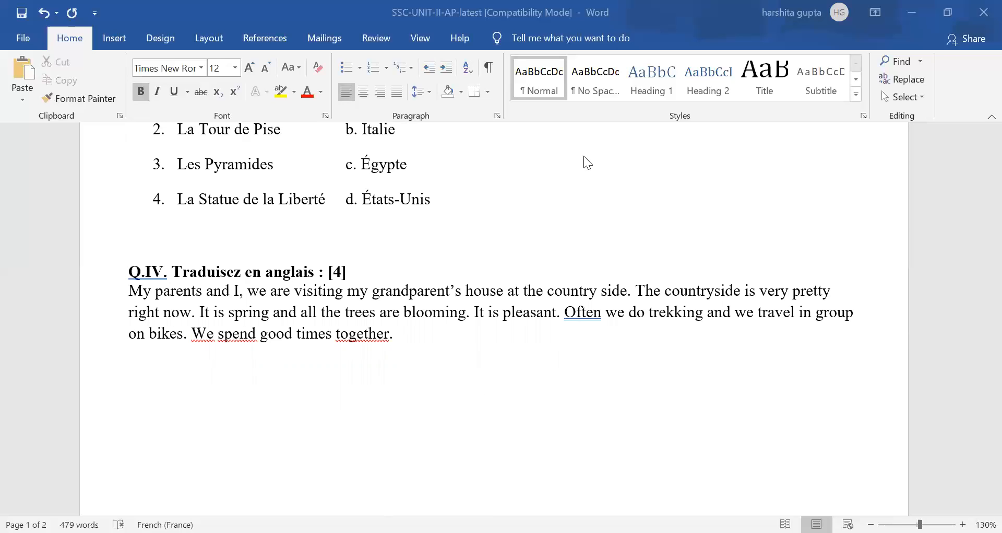